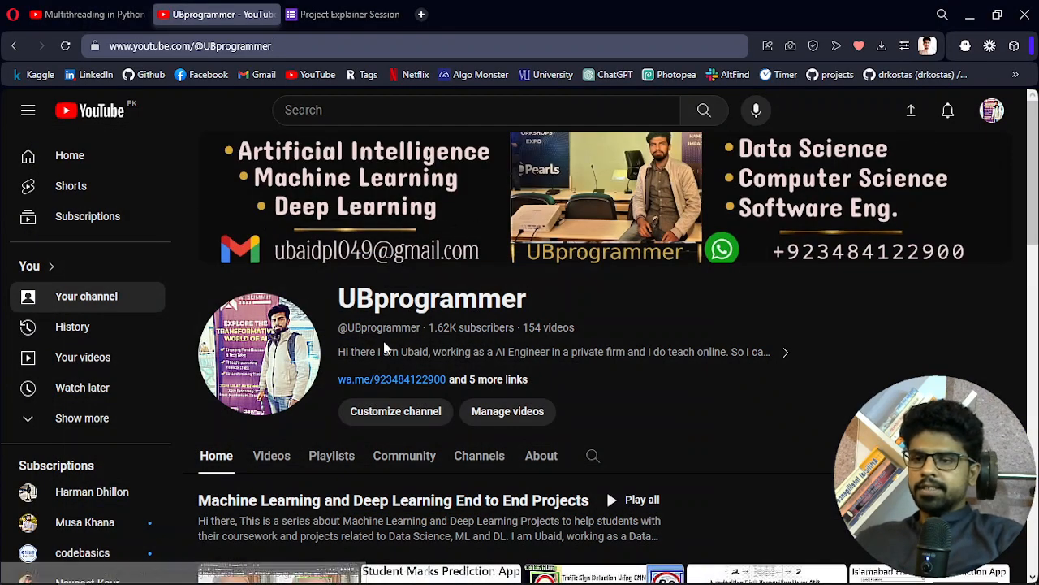
- Highlight the UBprogrammer name, then view the Project Explainer form's contact phone and email
double_click(431, 298)
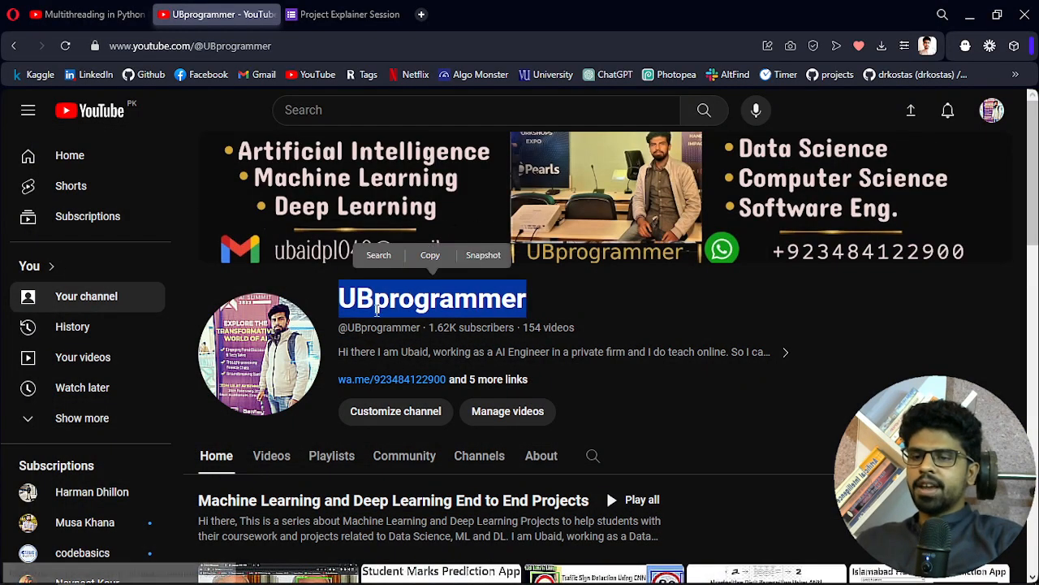
click(128, 574)
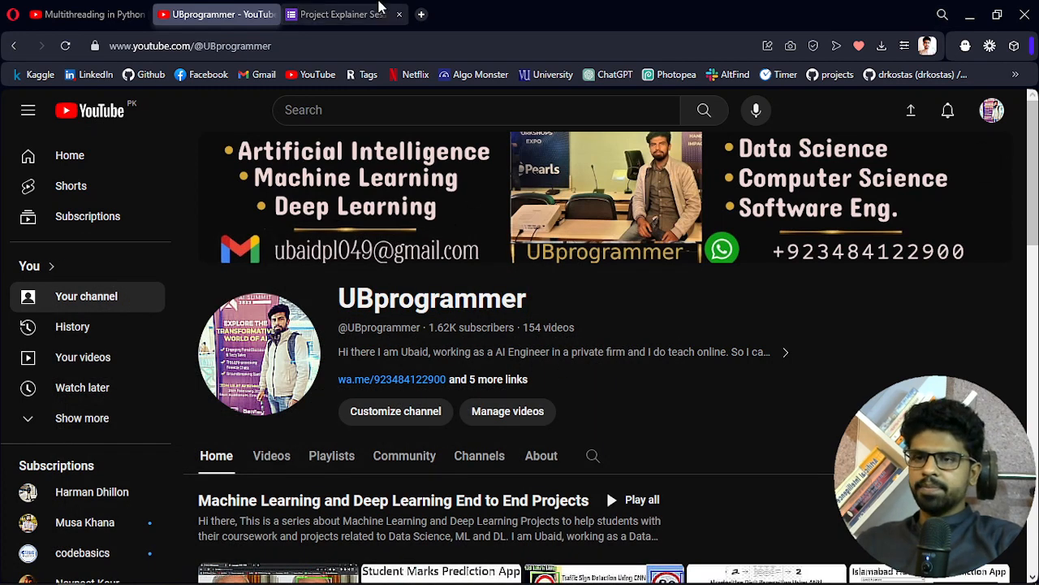
click(344, 14)
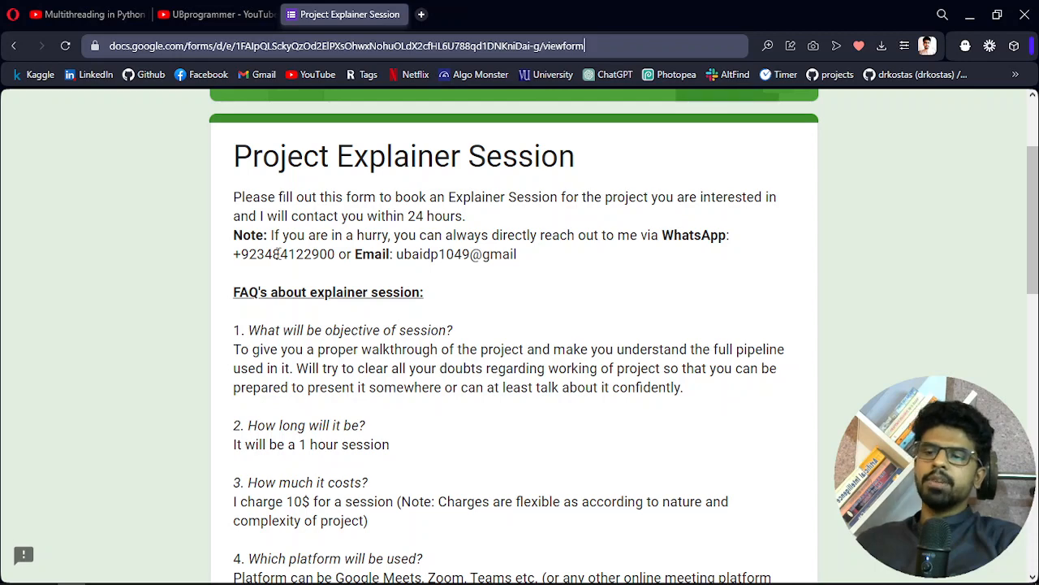
double_click(287, 254)
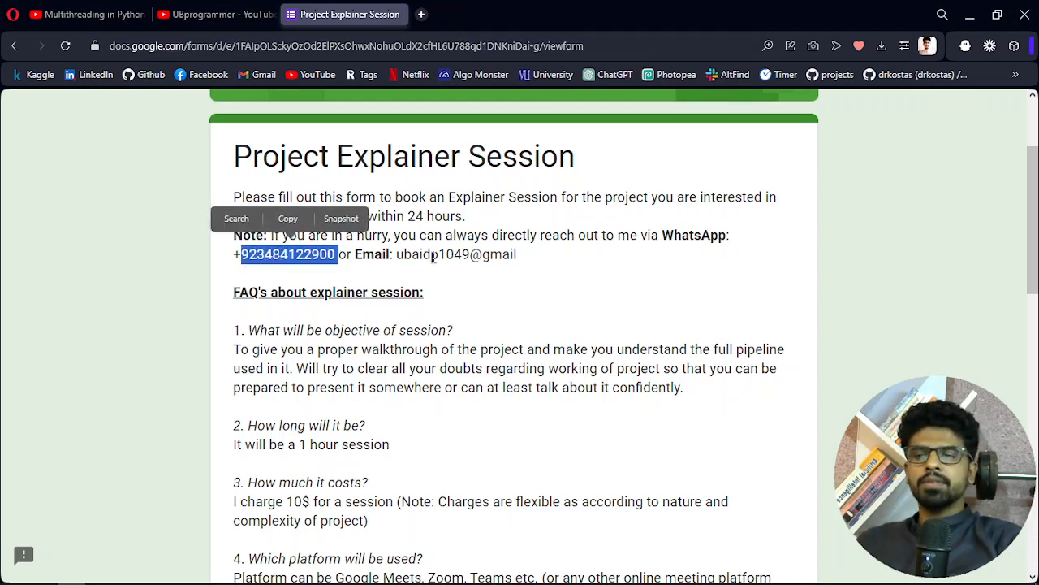
double_click(431, 253)
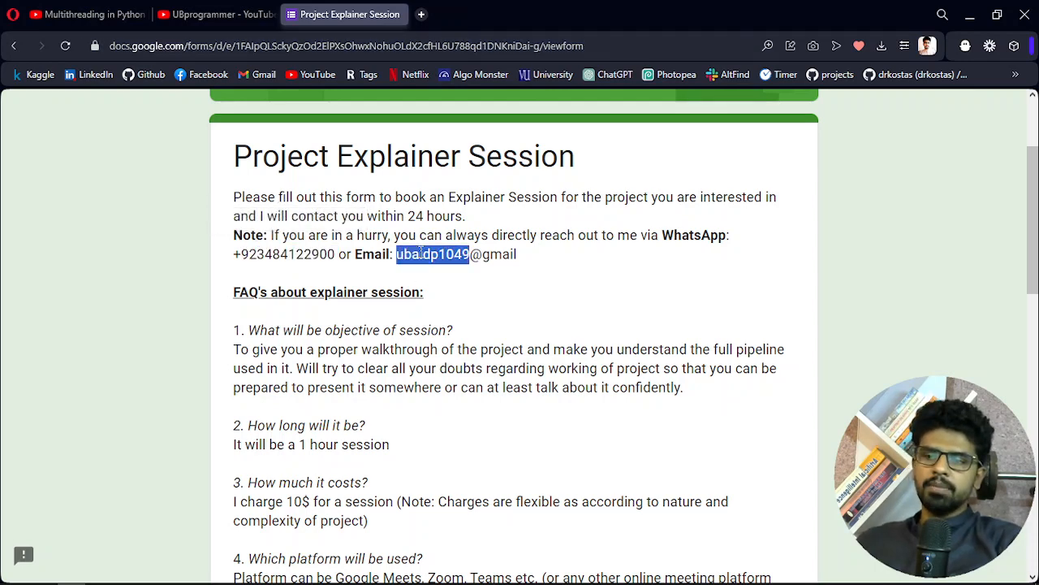
click(550, 342)
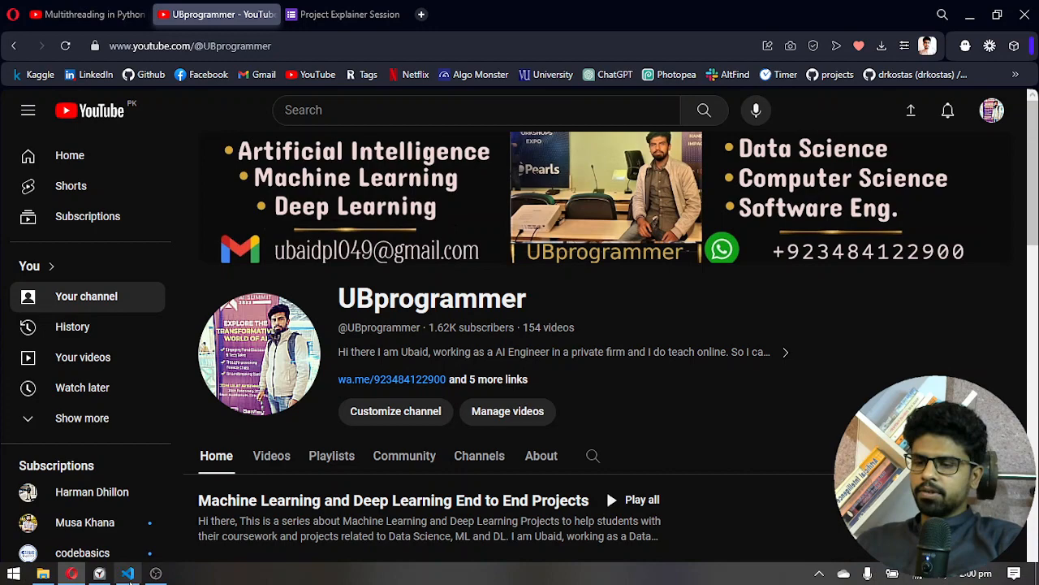
mouse_move(127, 573)
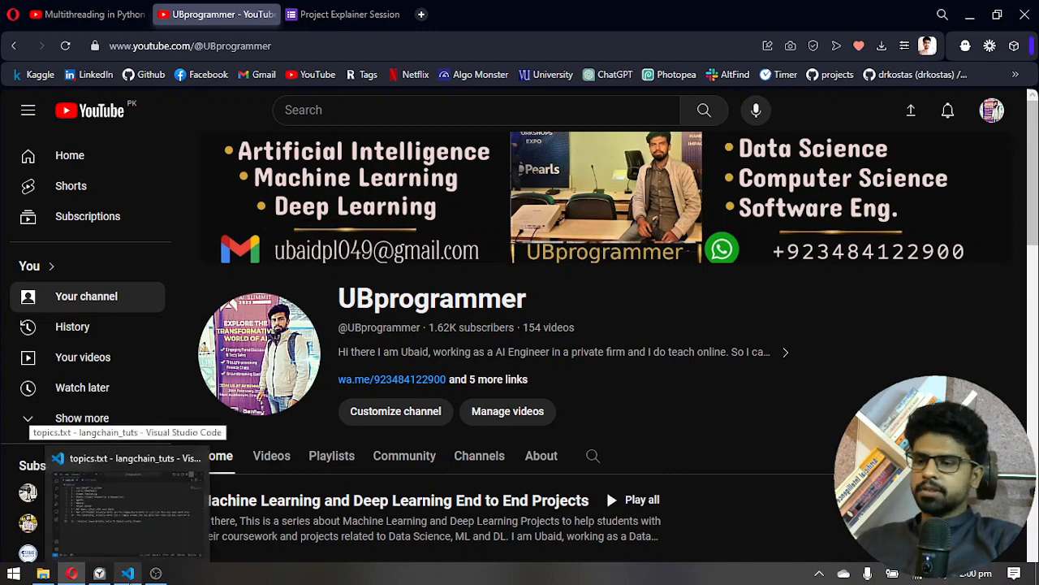
- Bring Visual Studio Code forward, showing topics.txt with topic 11 on threaded OpenAI calls
click(126, 458)
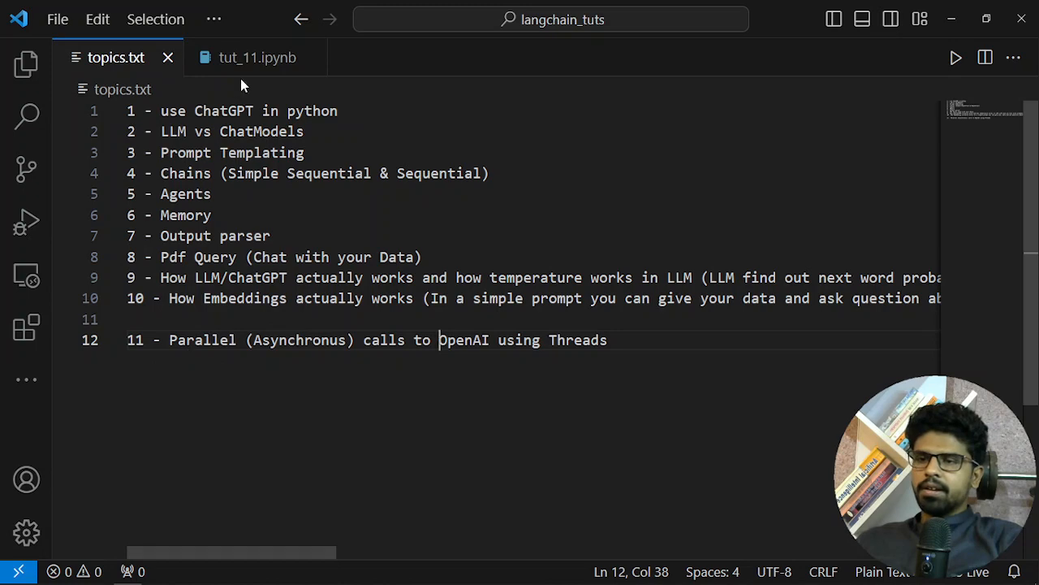
- Open the tut_11.ipynb notebook and scroll up to its GPT-4 ChatOpenAI setup cell
click(257, 57)
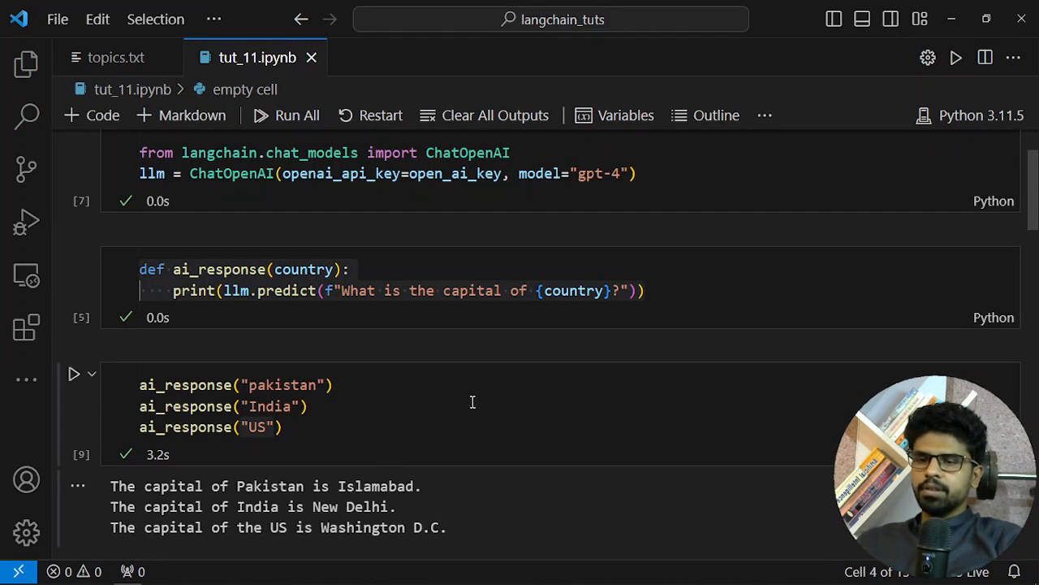
scroll(up, 3)
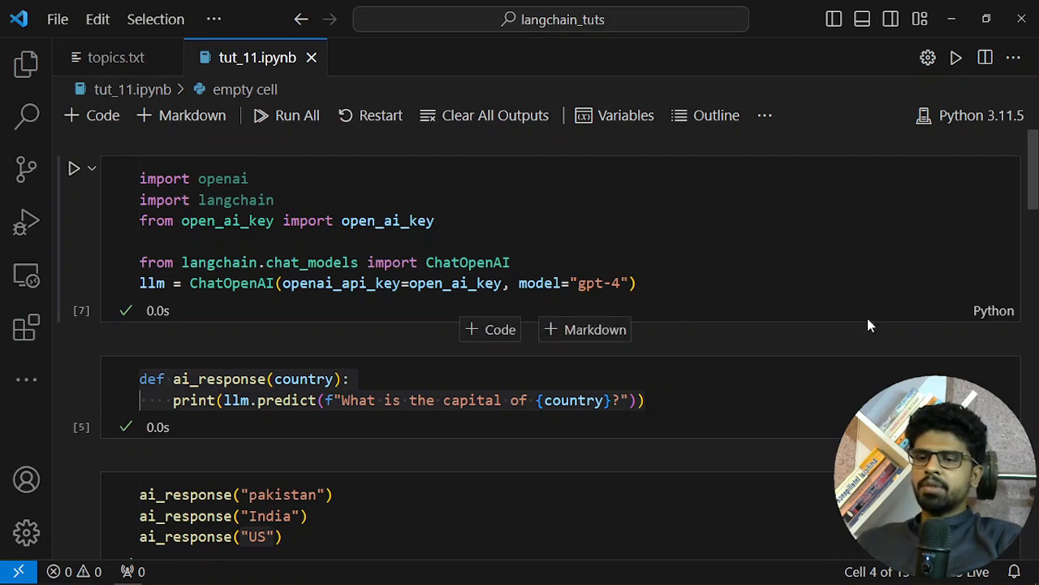
mouse_move(854, 289)
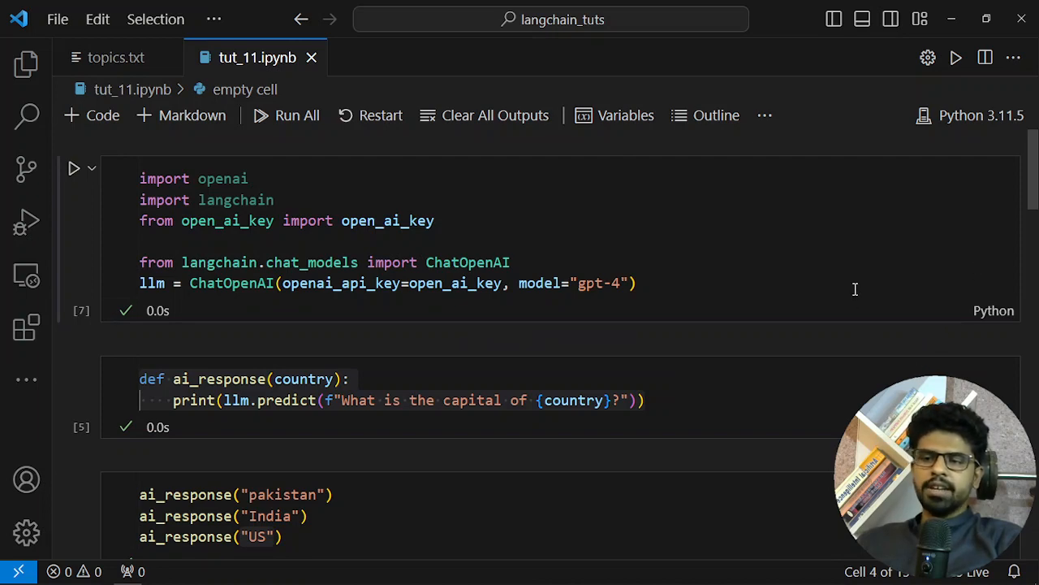
mouse_move(415, 348)
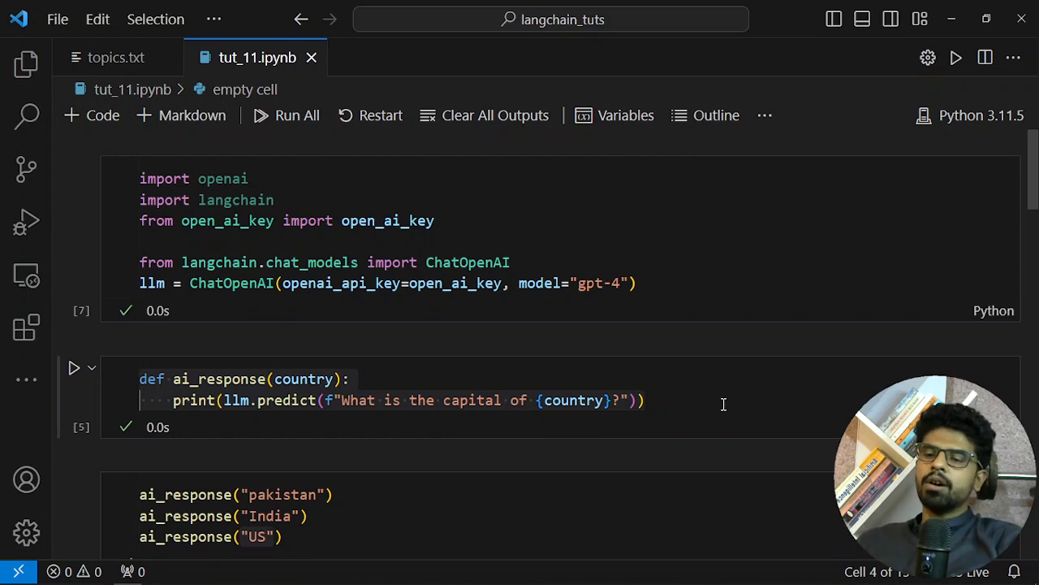
mouse_move(664, 410)
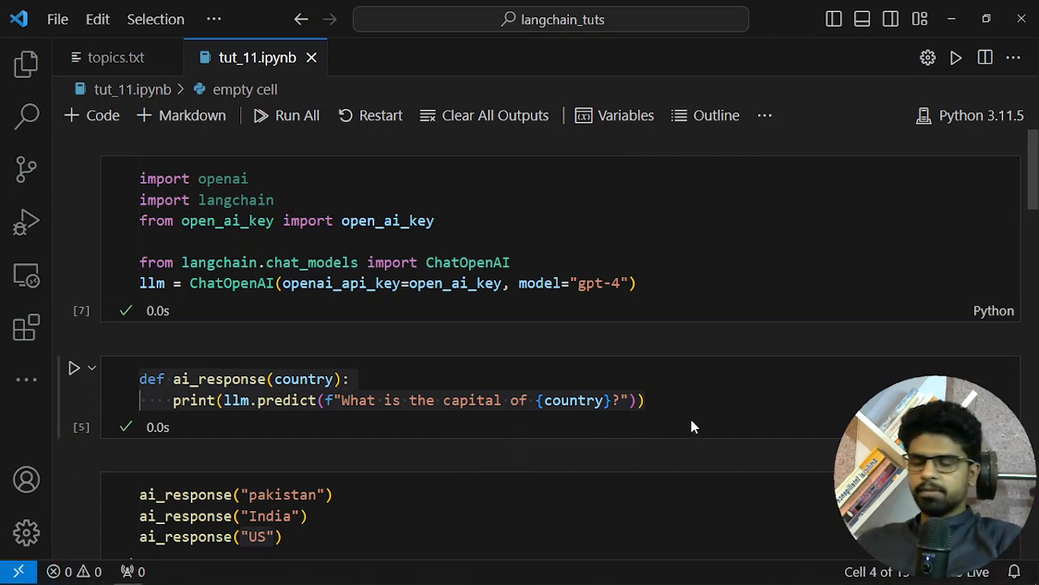
mouse_move(770, 432)
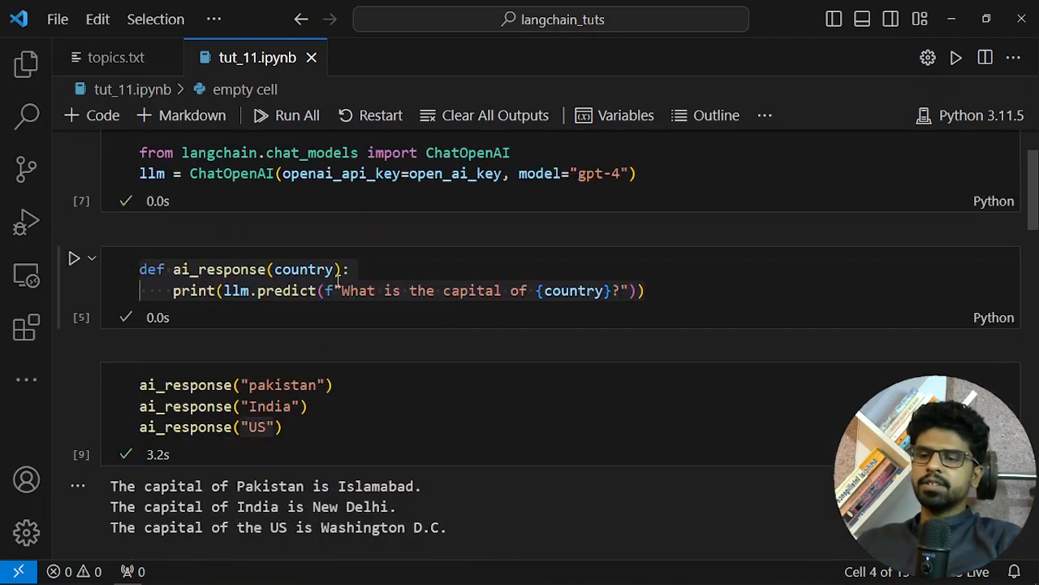
mouse_move(493, 300)
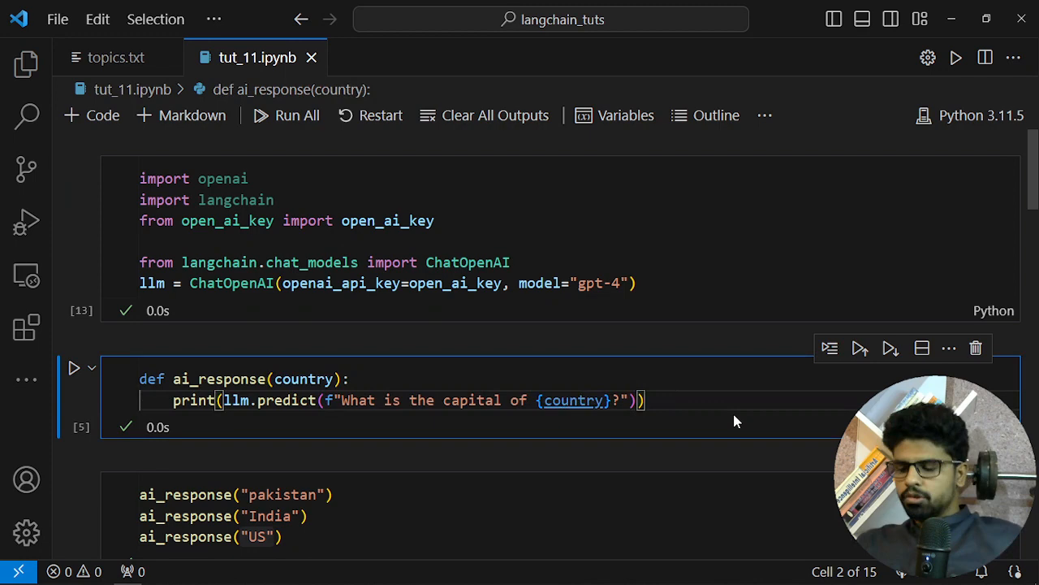
- Run the ai_response cell and scroll down past the 5.9-second sequential run to empty cells
click(73, 367)
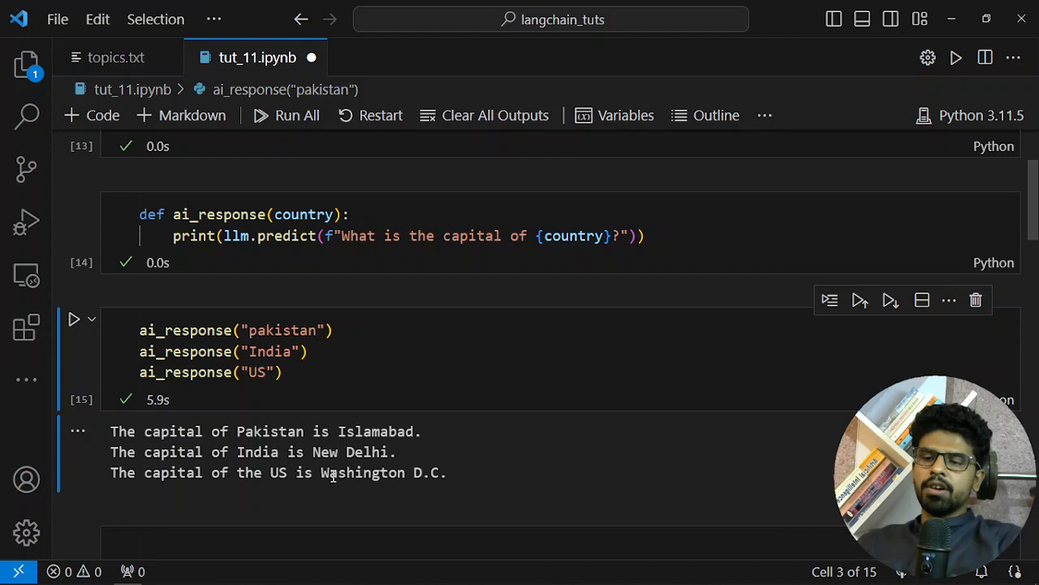
mouse_move(240, 296)
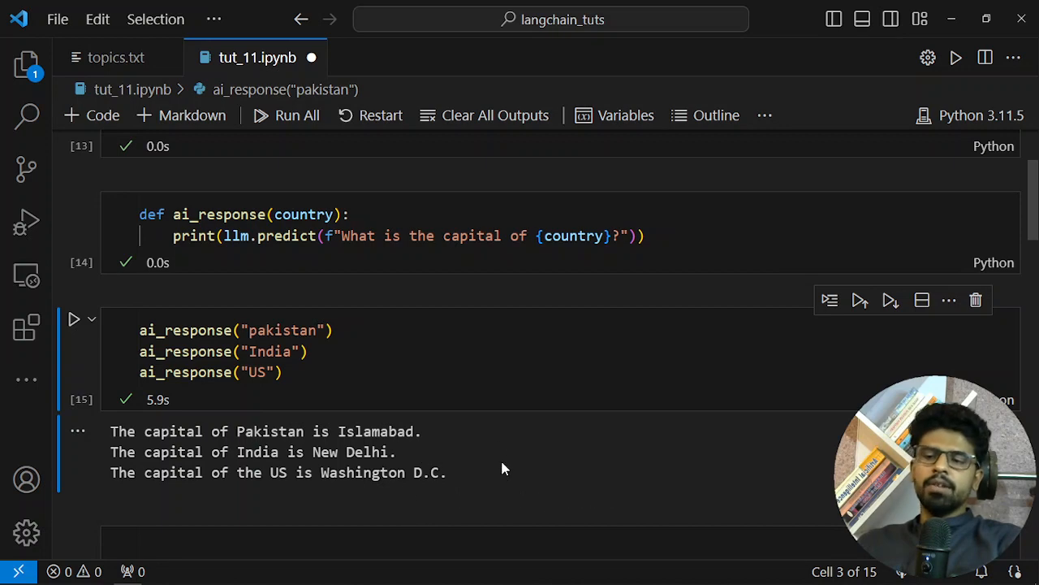
mouse_move(435, 397)
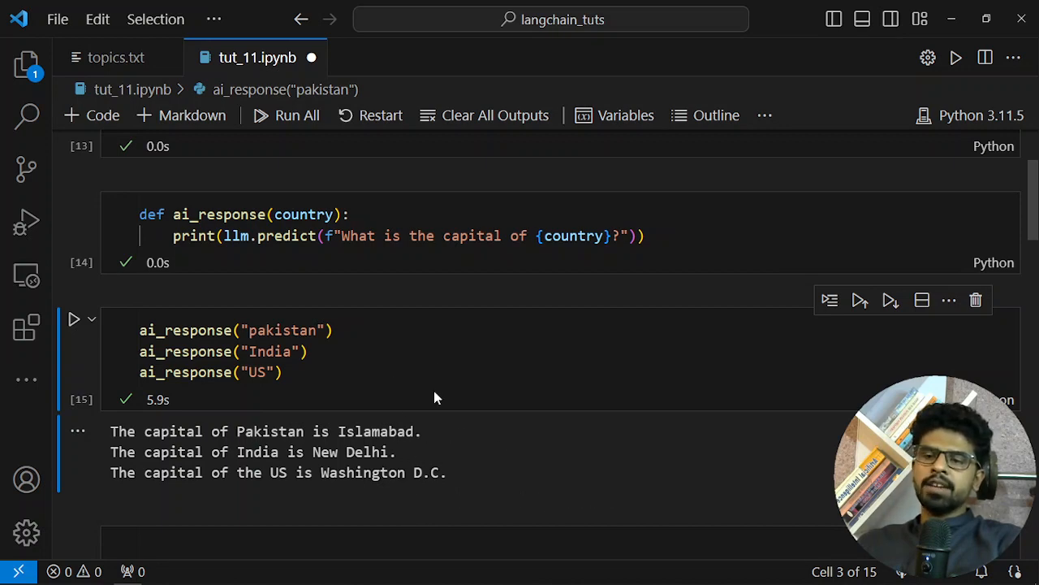
mouse_move(453, 416)
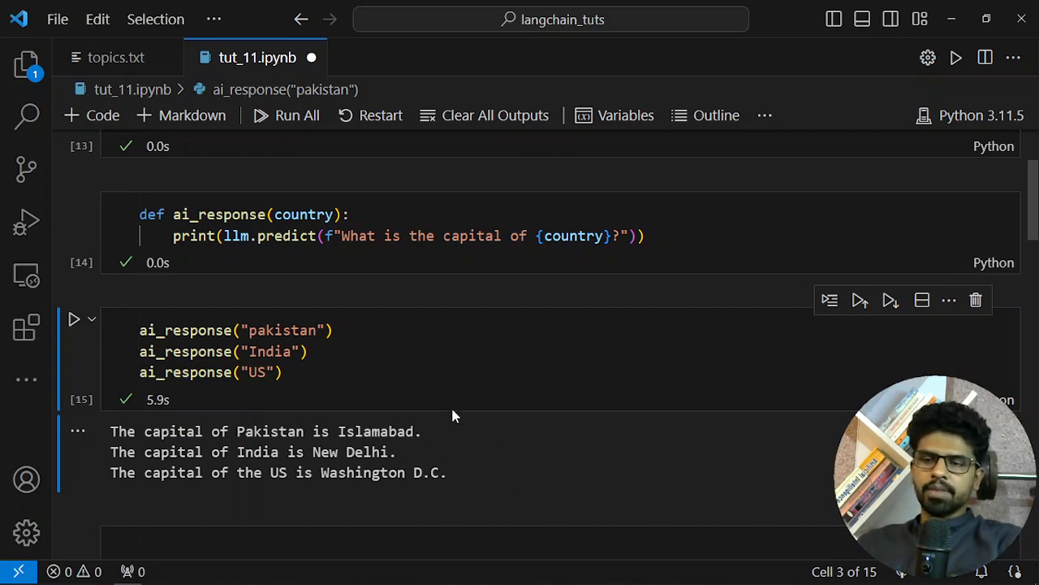
mouse_move(344, 384)
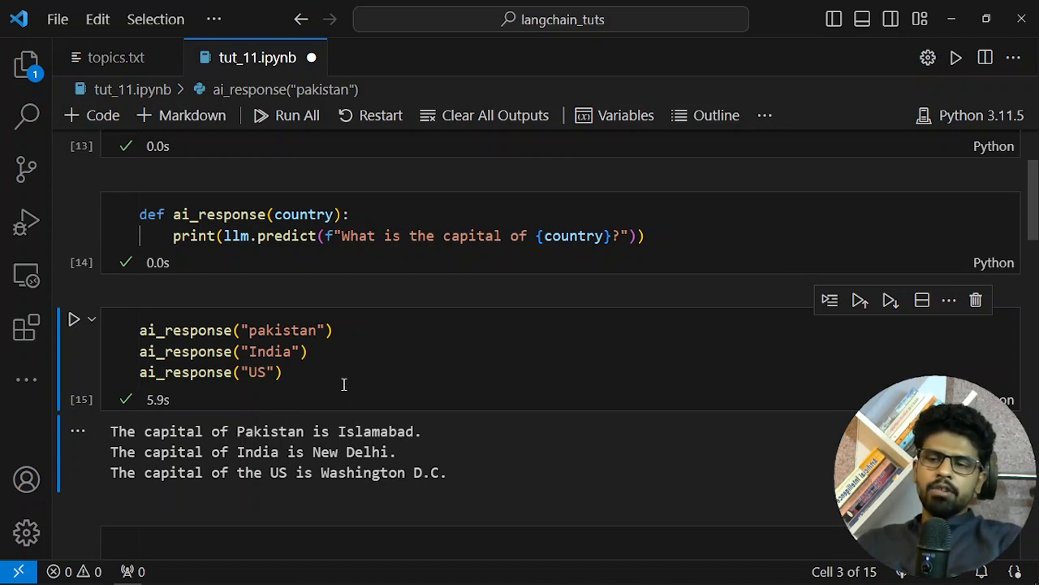
mouse_move(427, 430)
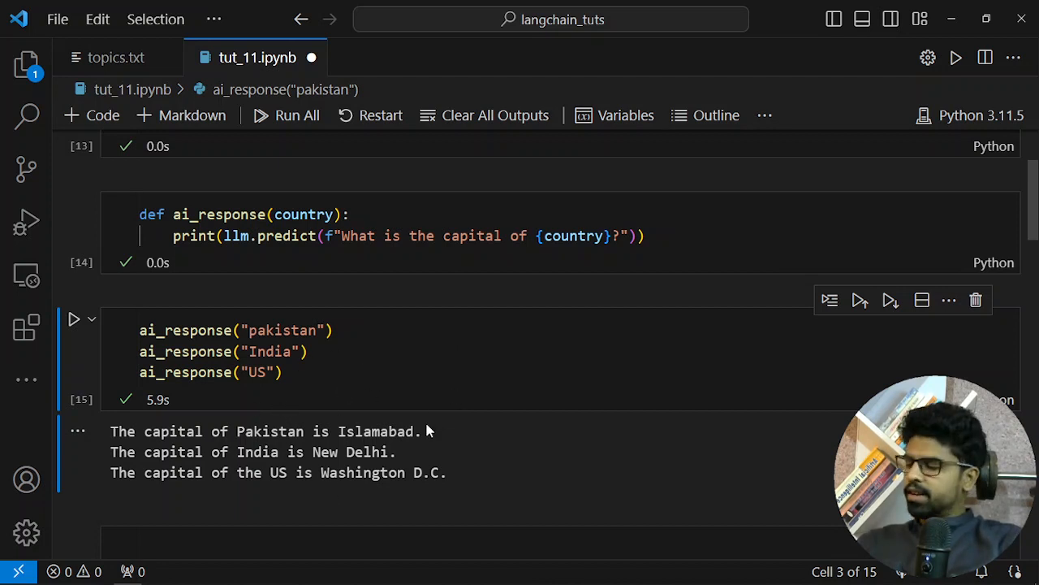
mouse_move(407, 454)
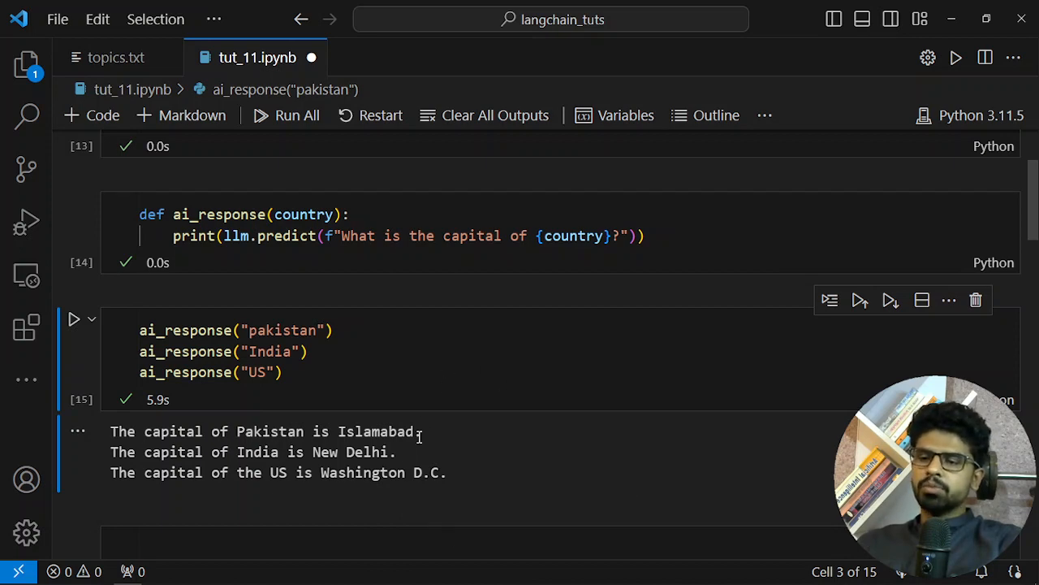
scroll(down, 3)
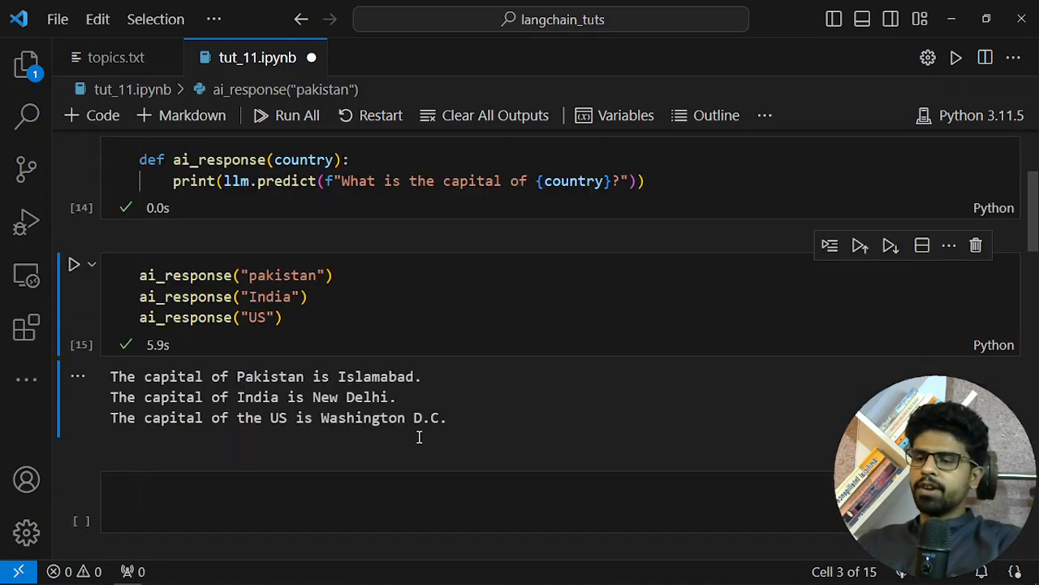
scroll(down, 3)
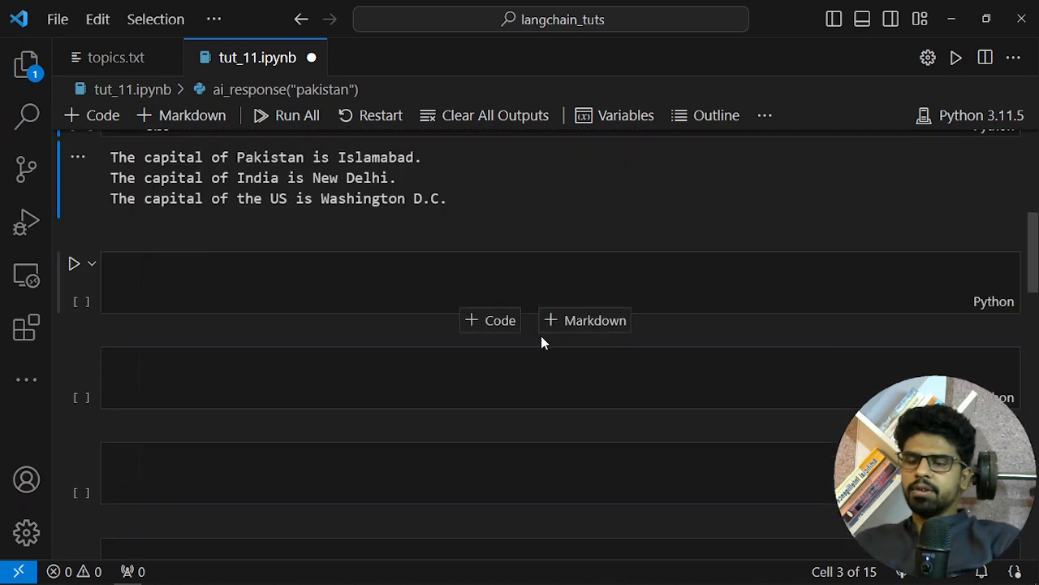
- Write 'from concurrent.futures import ThreadPoolExecutor' in the empty cell
click(366, 280)
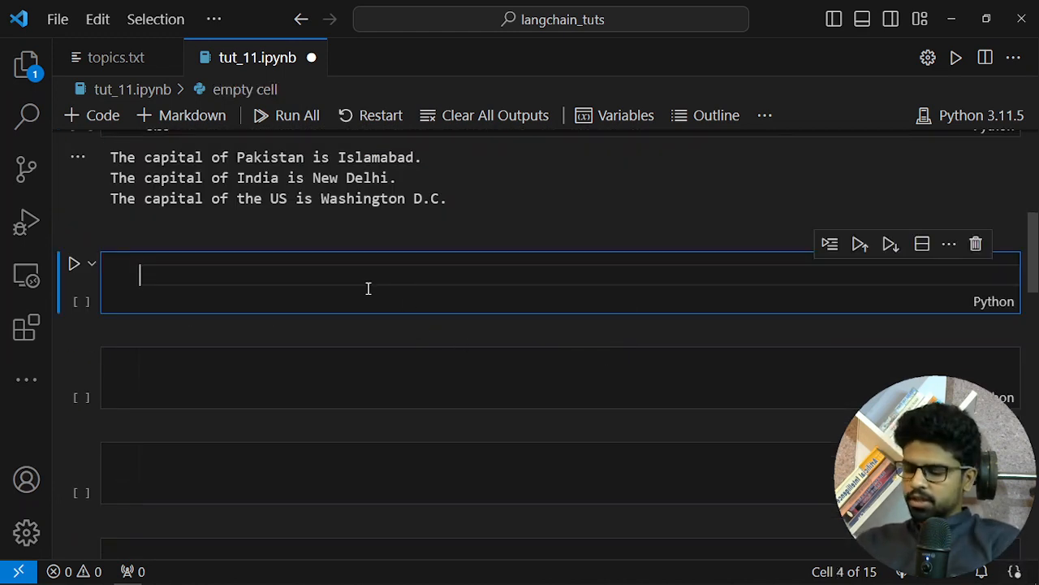
text(w)
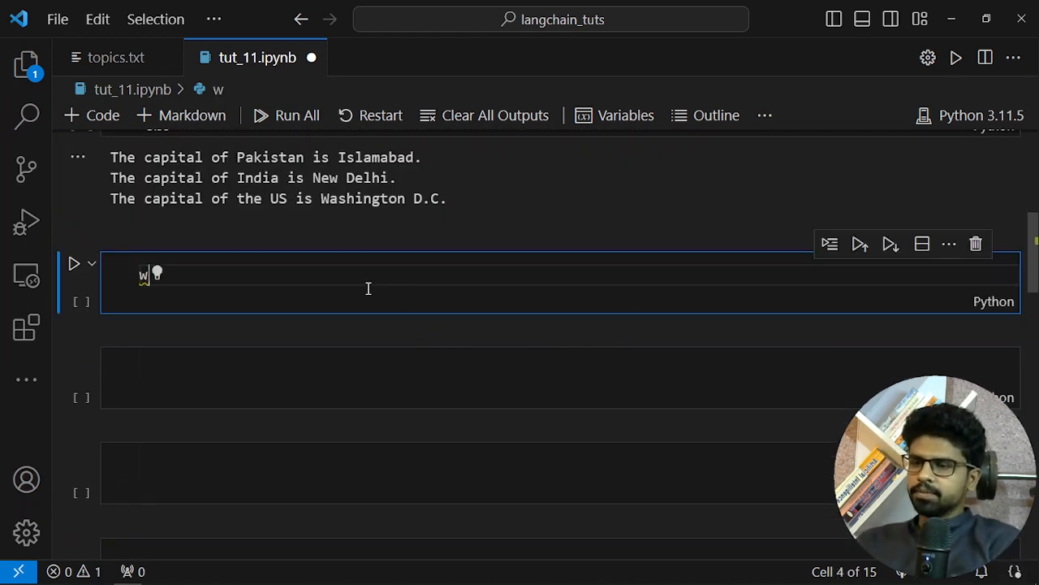
text(rom con)
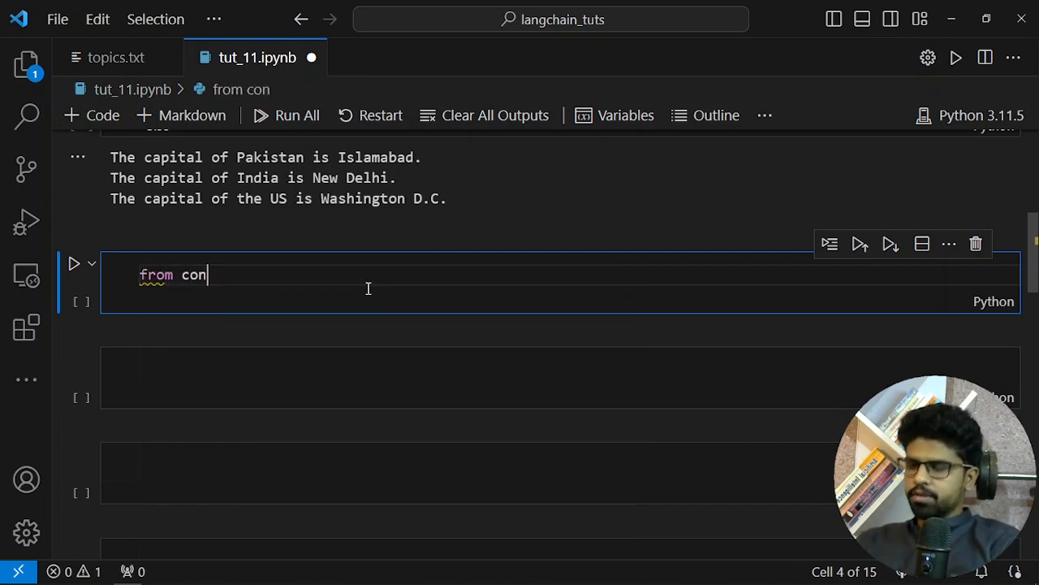
text(current.)
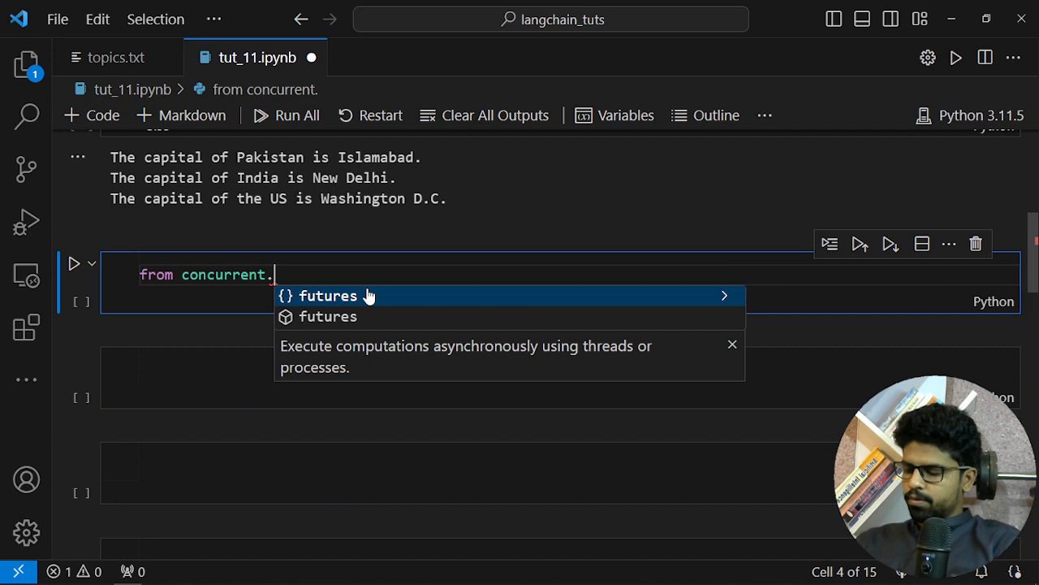
click(328, 295)
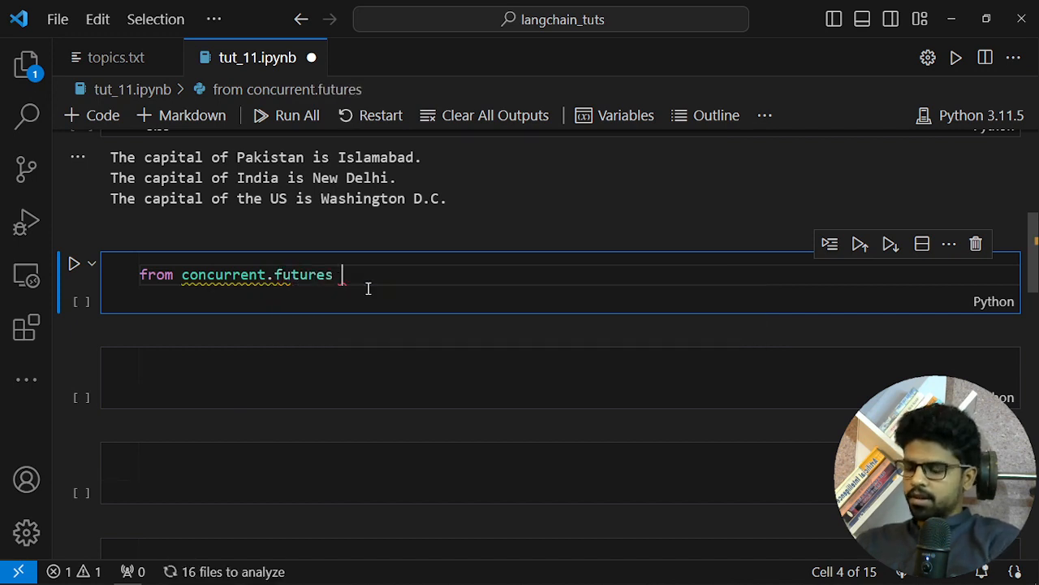
text(import ThreadPoolExecutor)
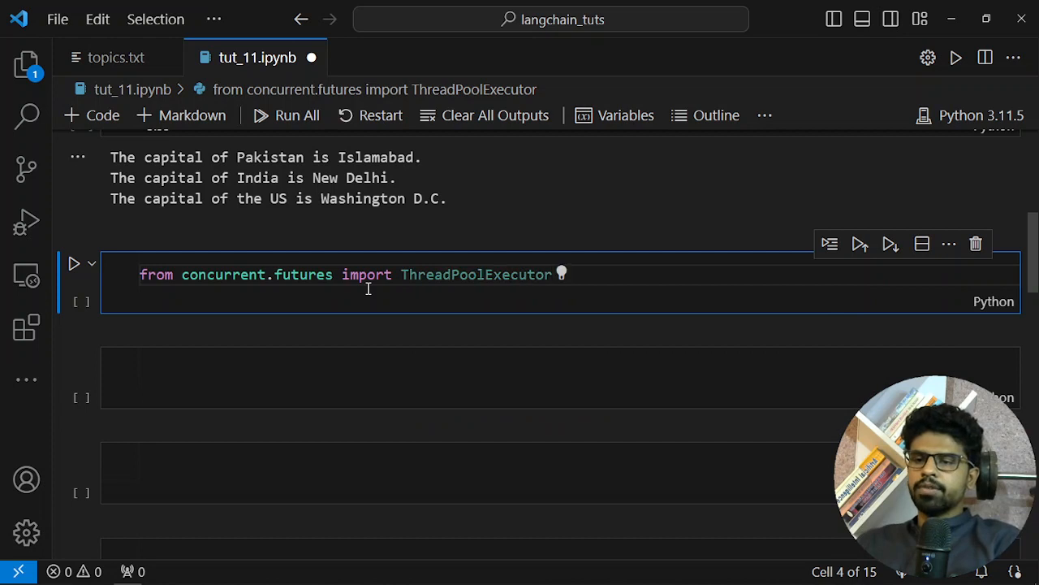
key(enter)
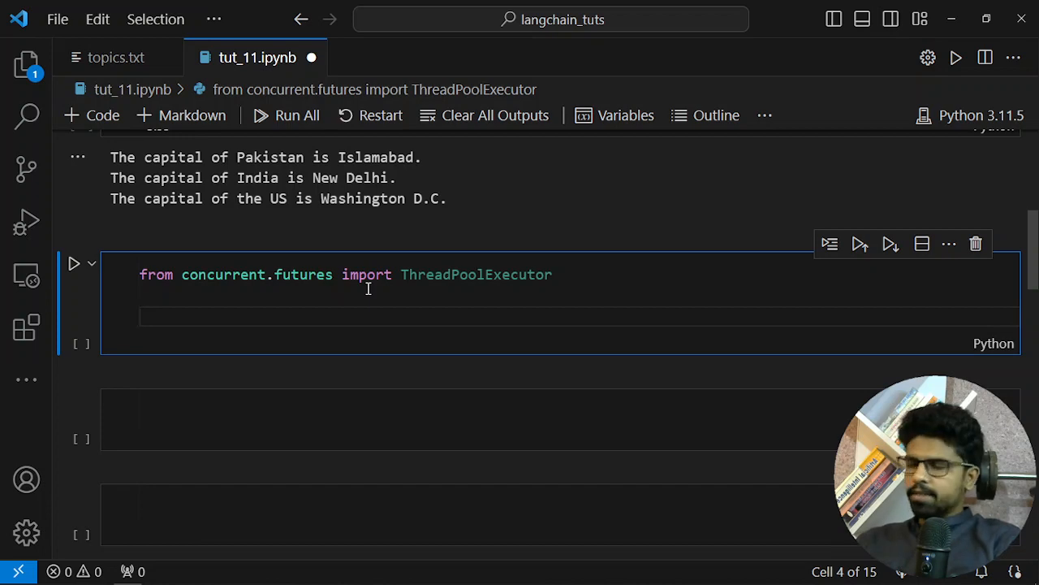
- Add the line 'with ThreadPoolExecutor() as executor:'
text(w)
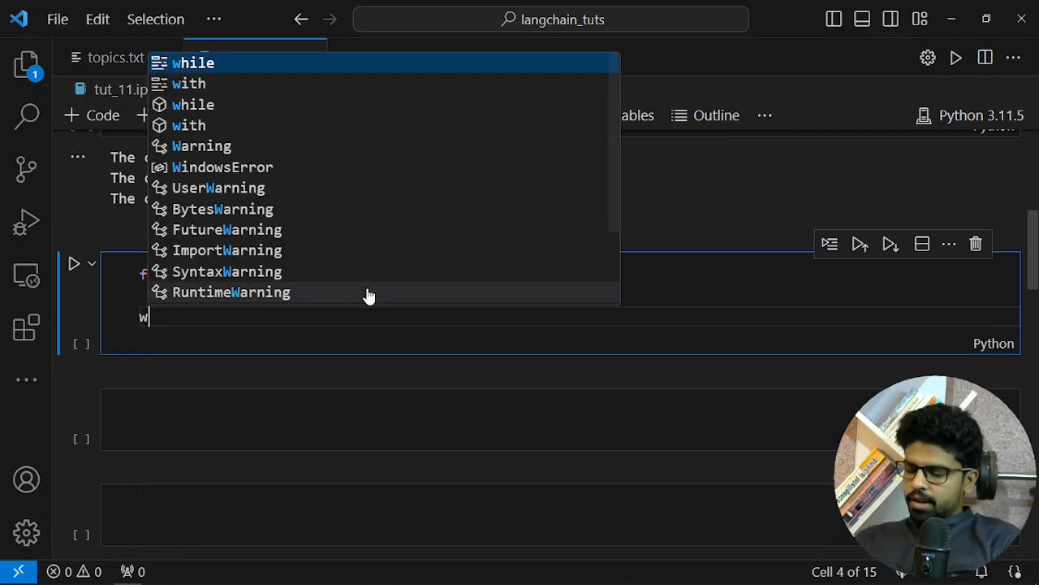
text(with T)
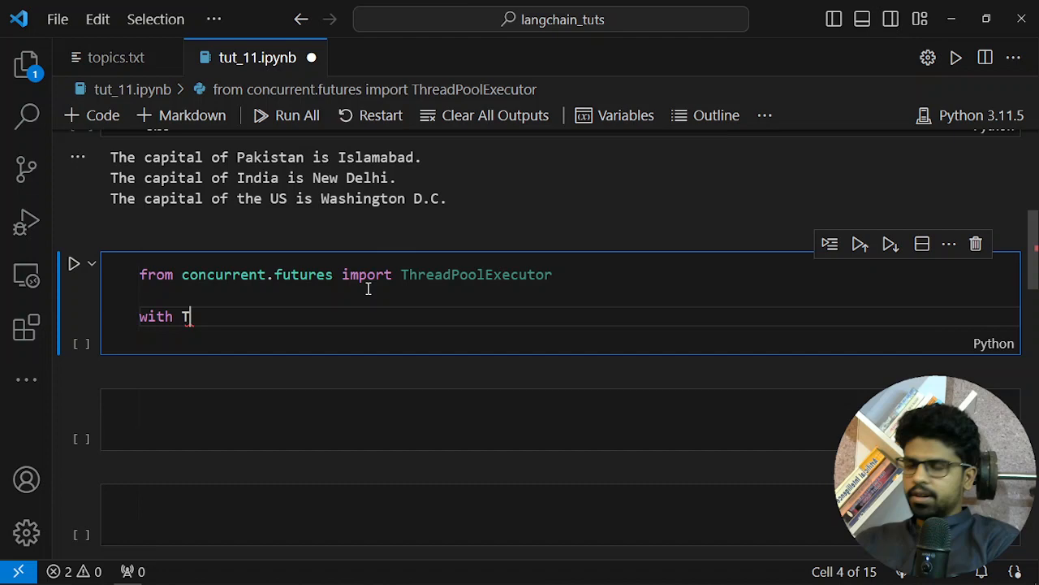
text(hreadPoolExecutor)
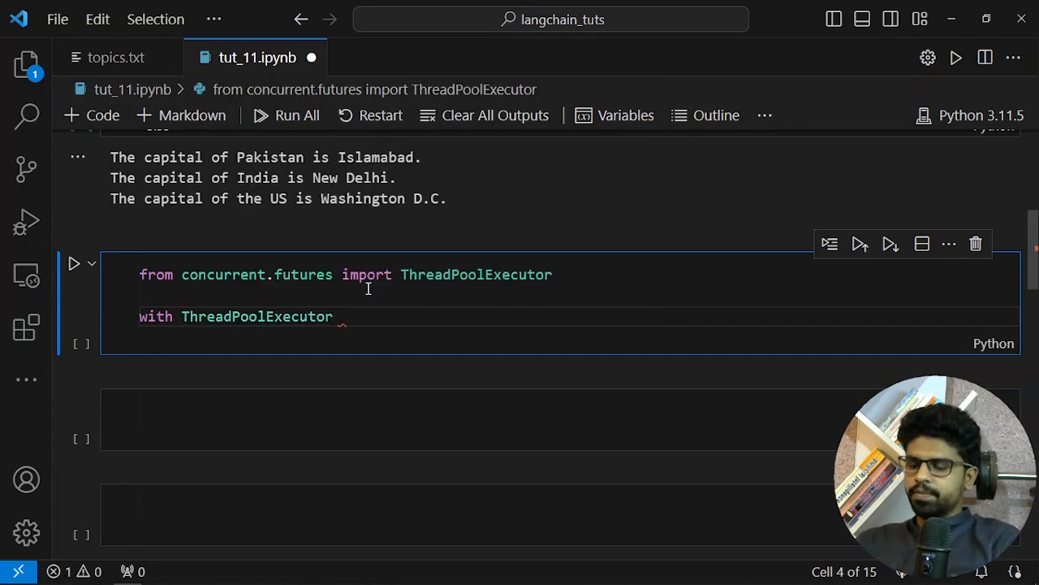
text(() as)
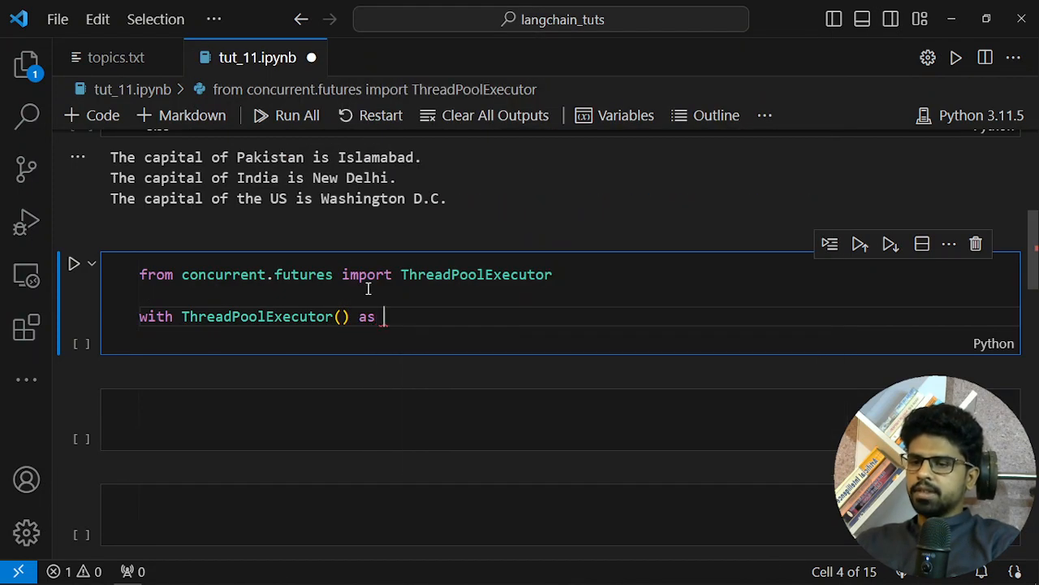
text(executor:)
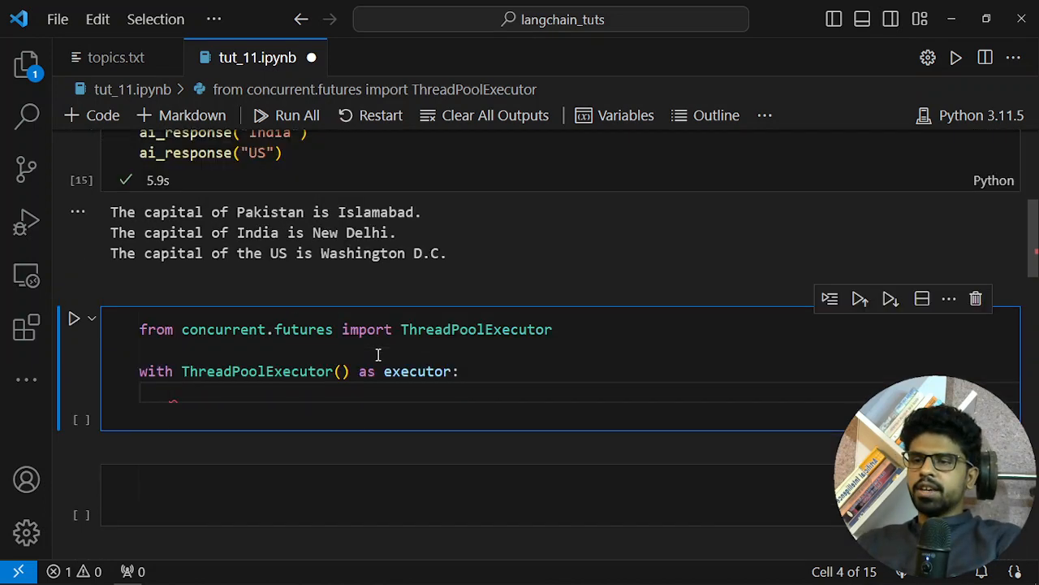
scroll(up, 3)
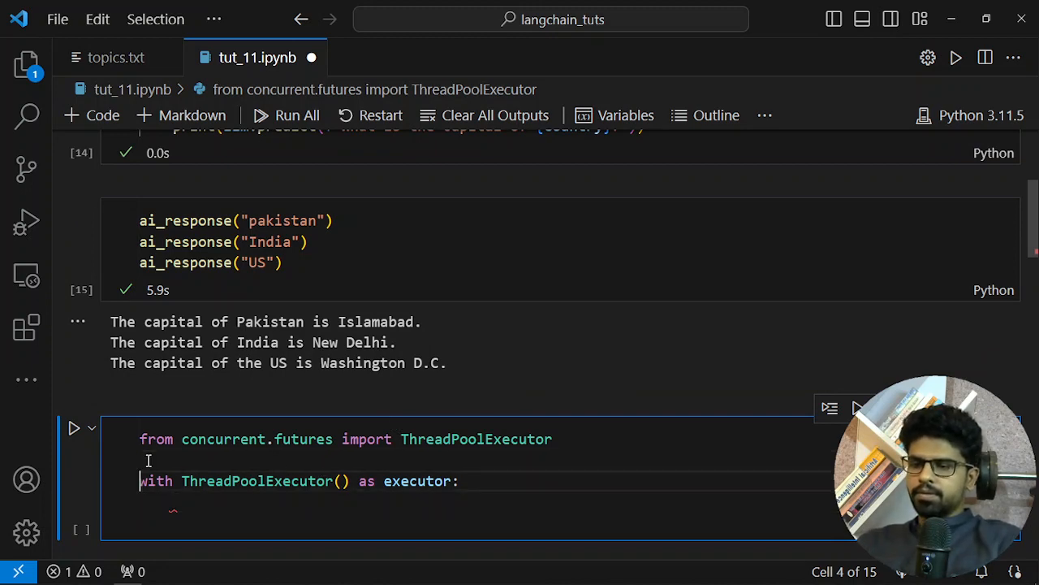
- Insert args_list = ["pakistan", "India", "US"] above the executor block
key(Enter)
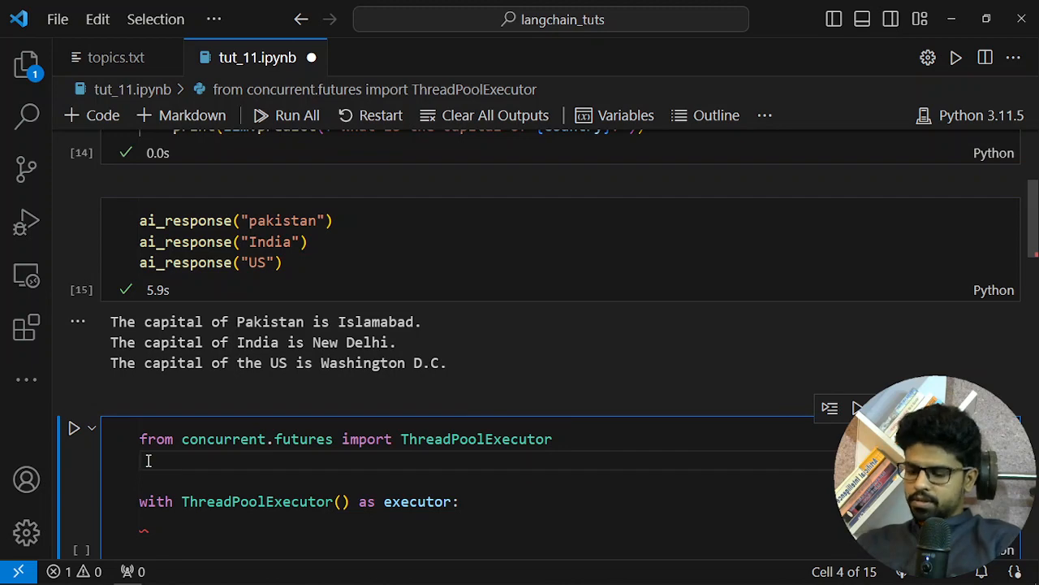
text(args_list =)
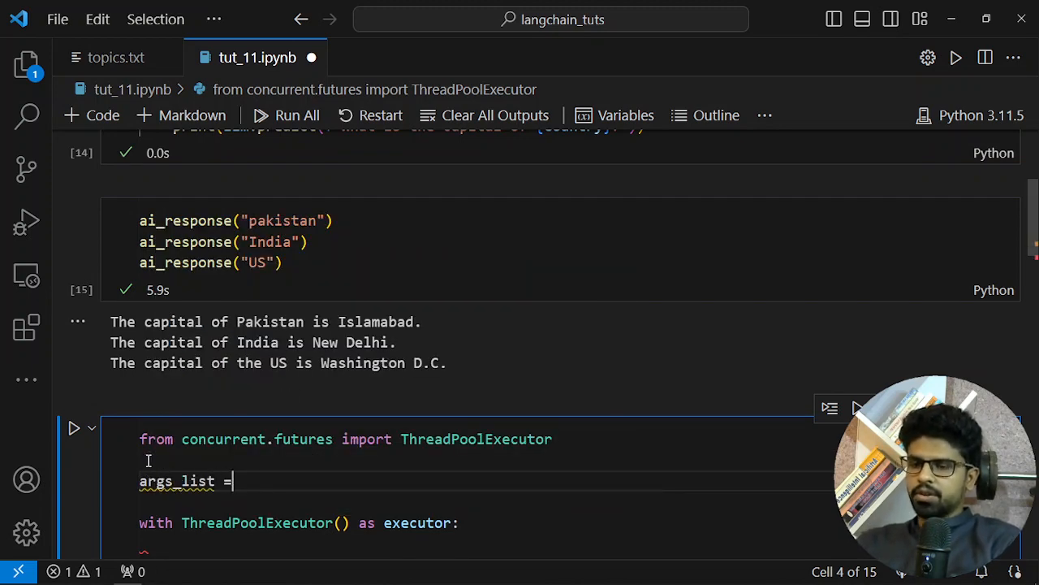
text([])
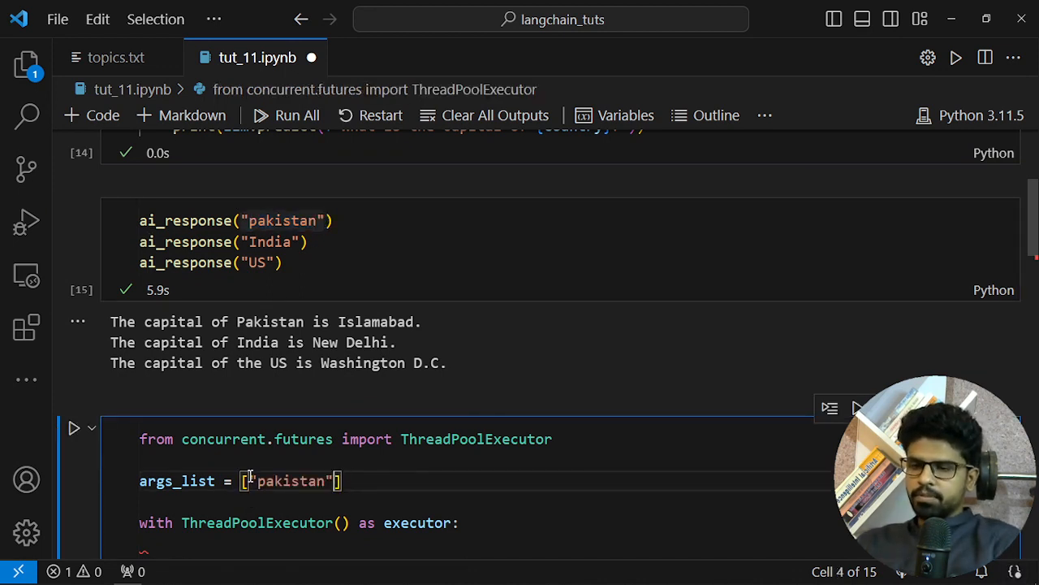
text(, "Indi)
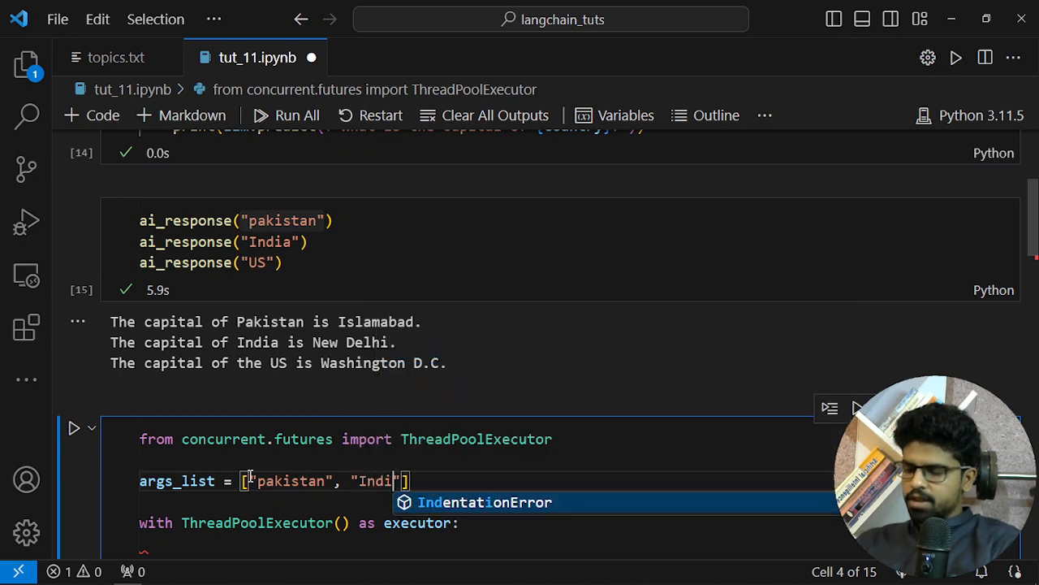
text(a, ")
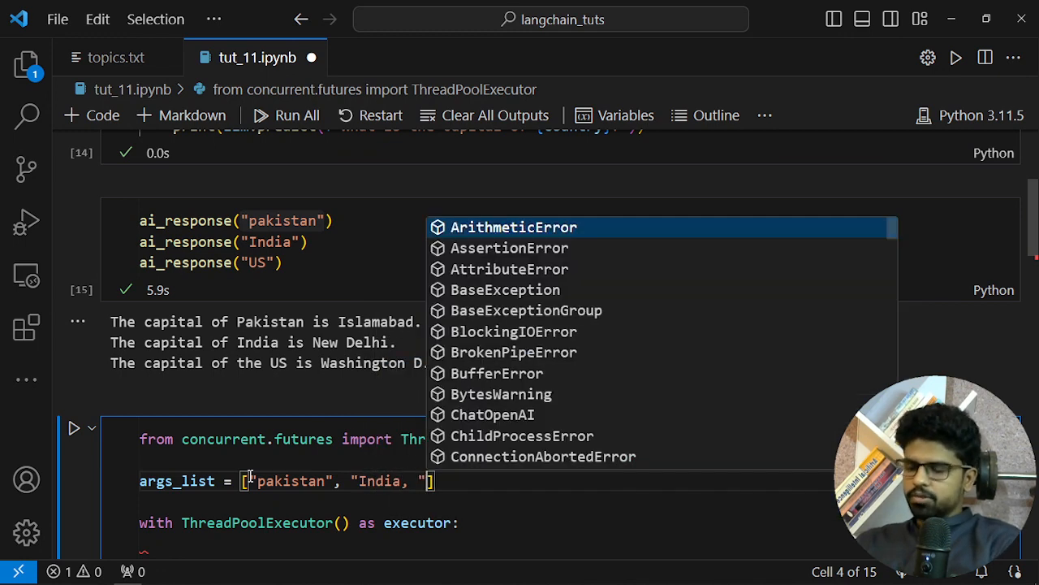
text(US")
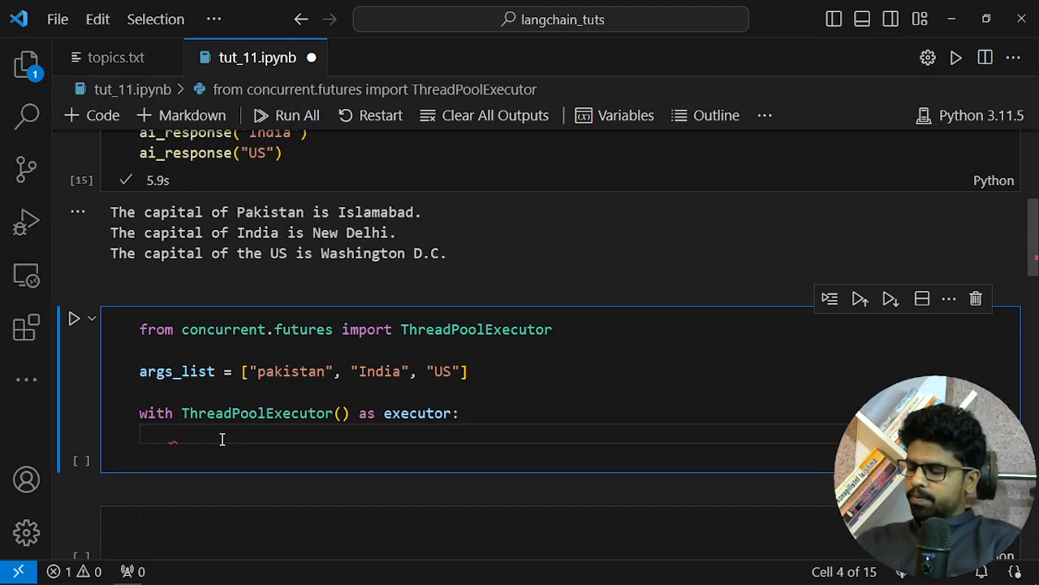
- Inside the executor block, assign results = executor.map(ai_response, args_list)
text(results)
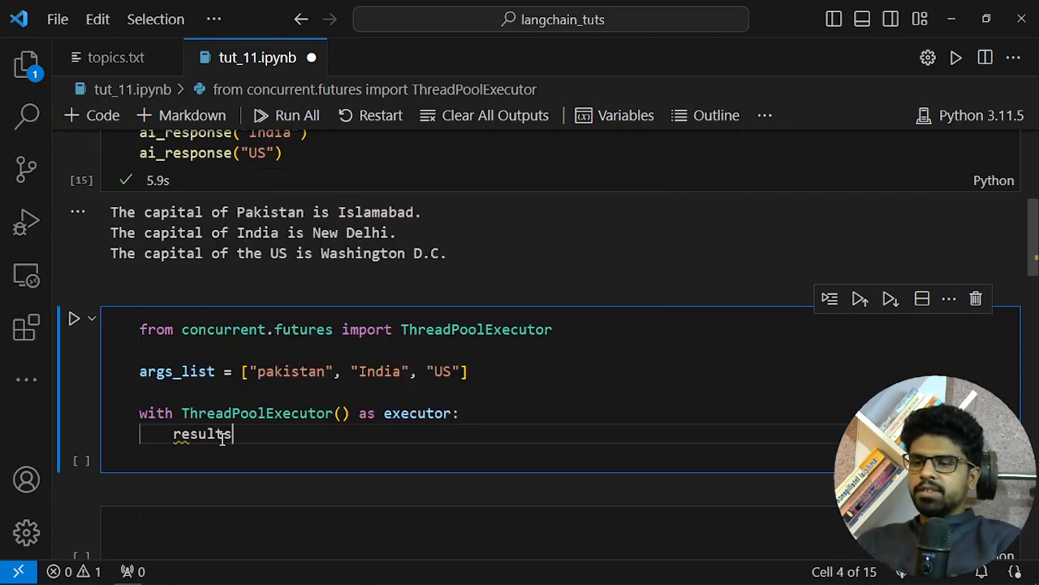
text(= ma)
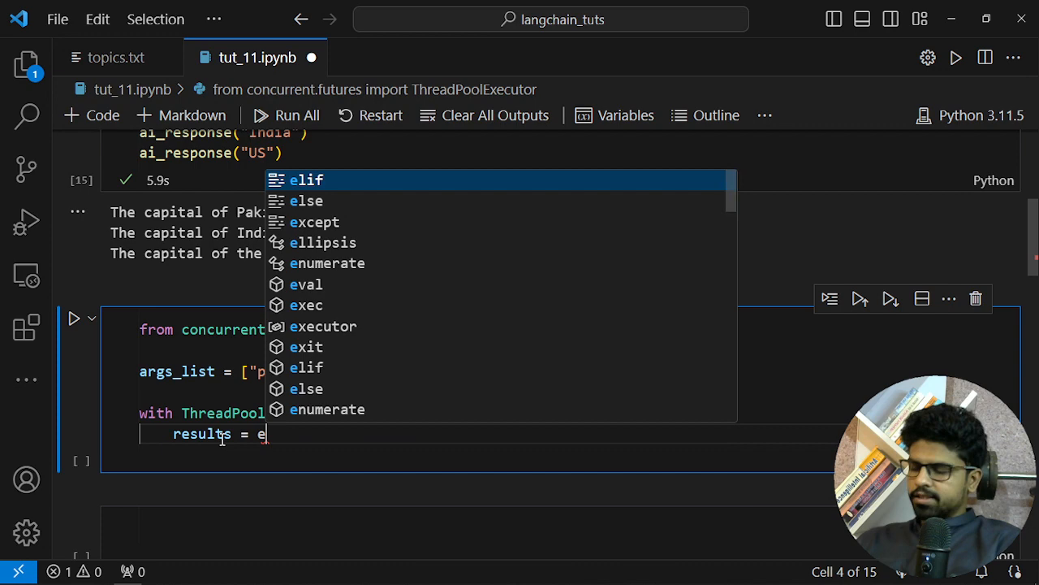
text(xecutor)
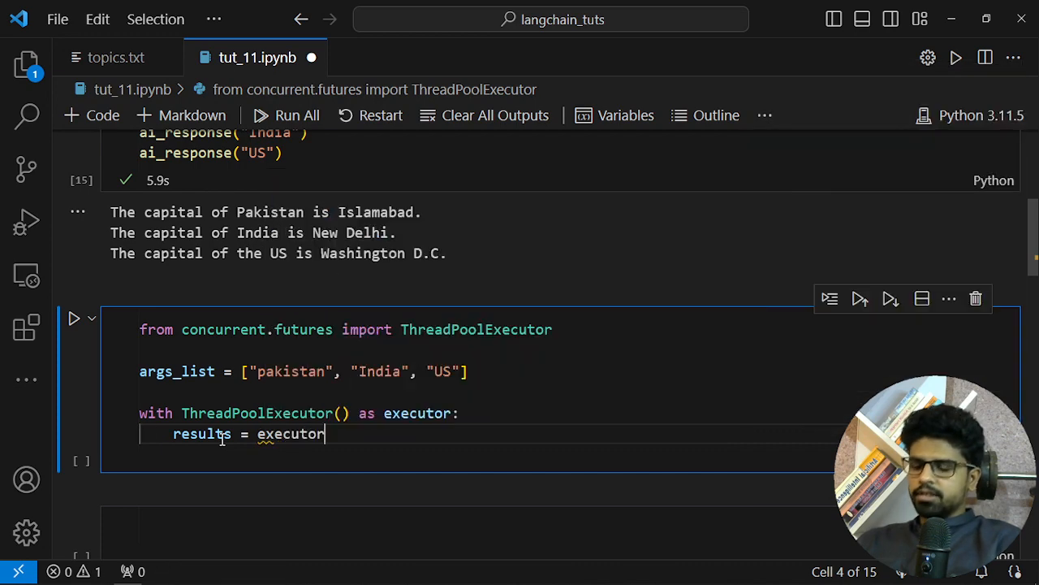
text(.map)
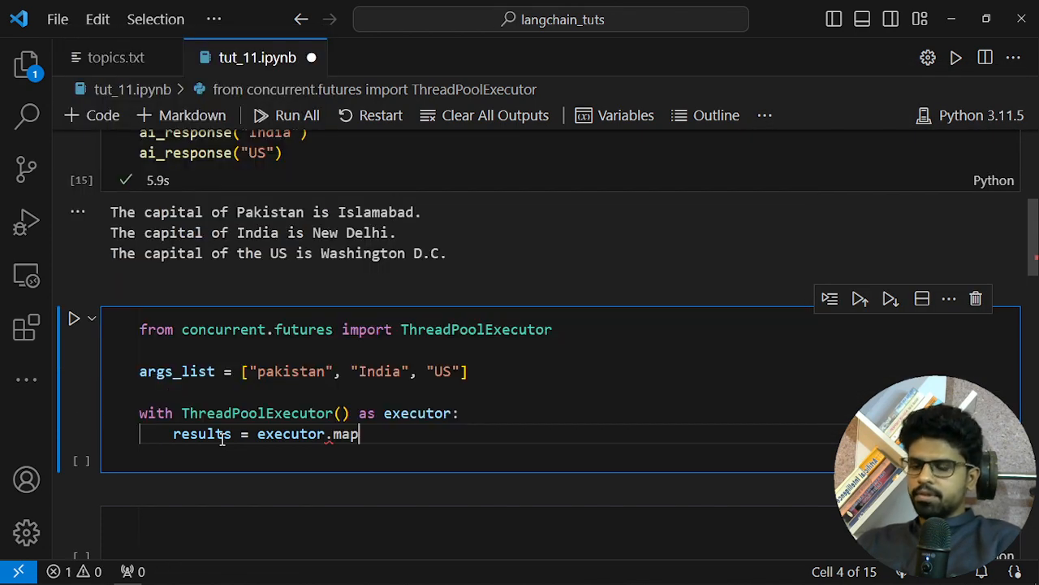
text(()
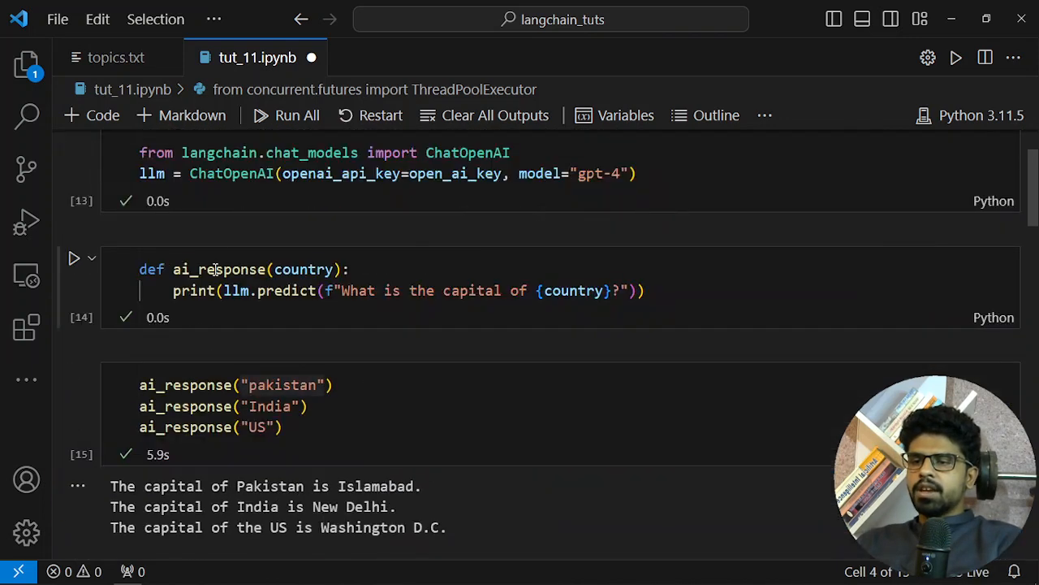
scroll(down, 3)
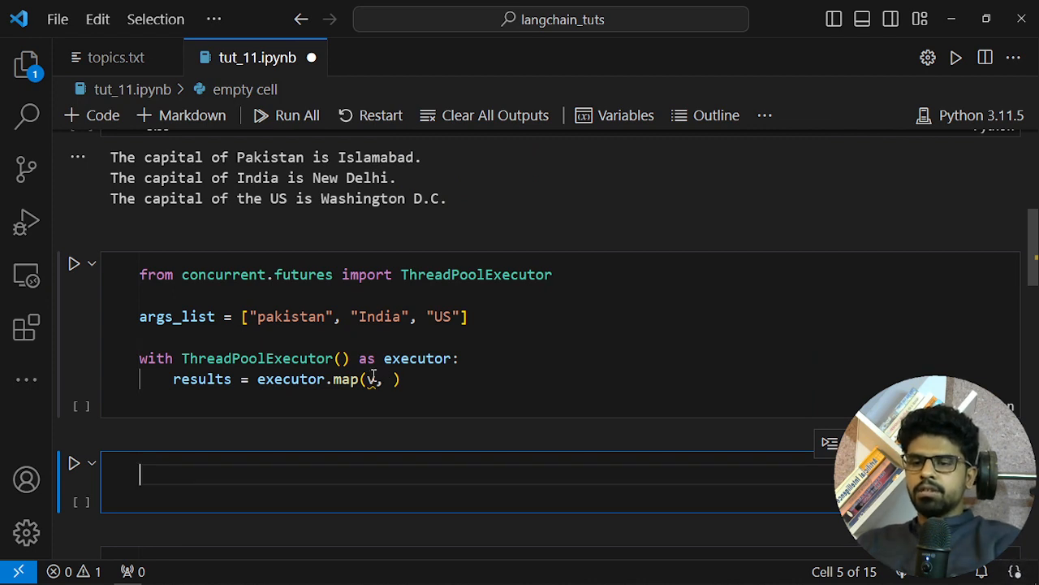
click(371, 379)
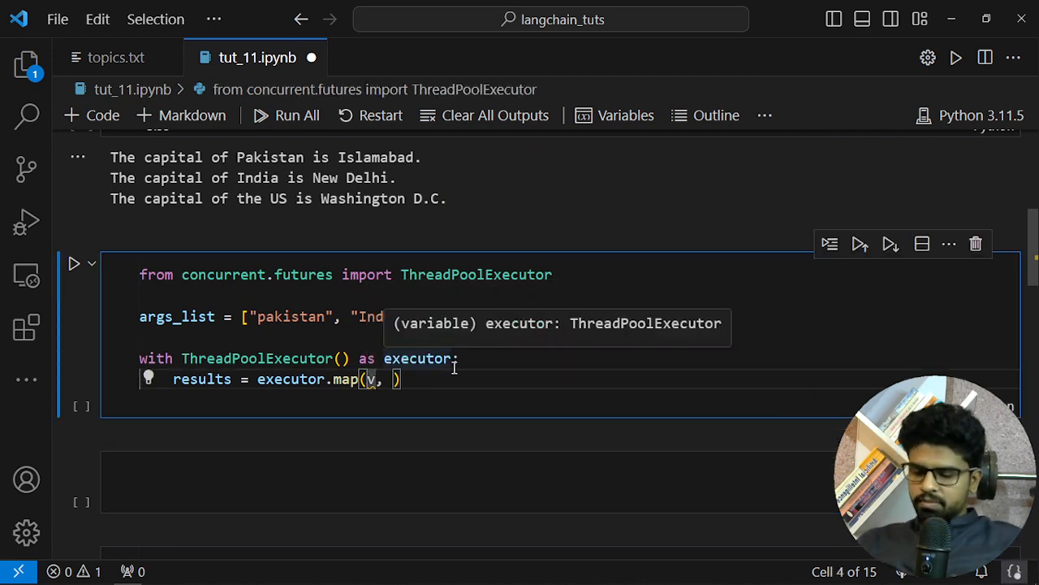
text(ai_response)
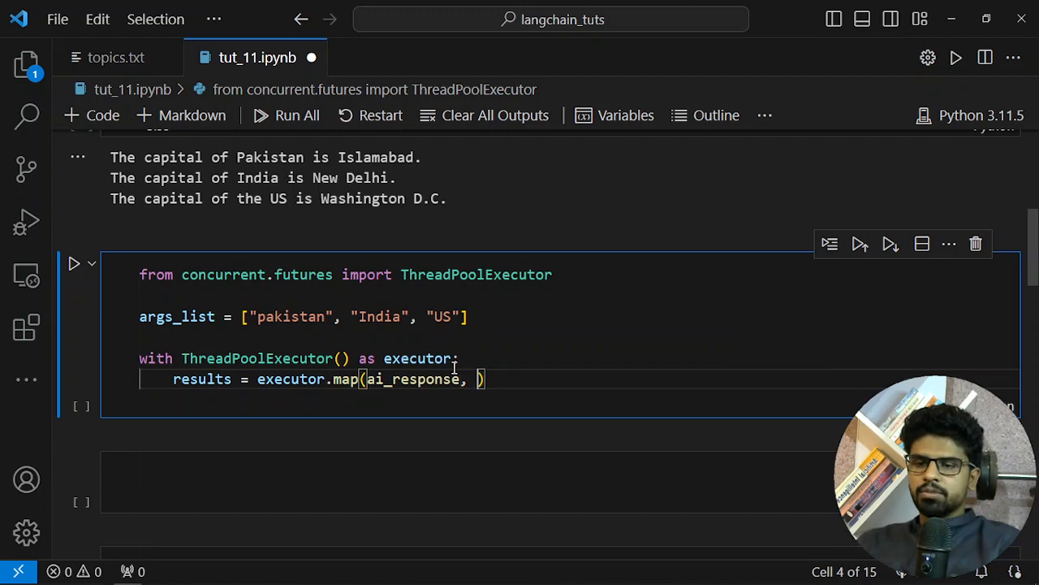
text(a)
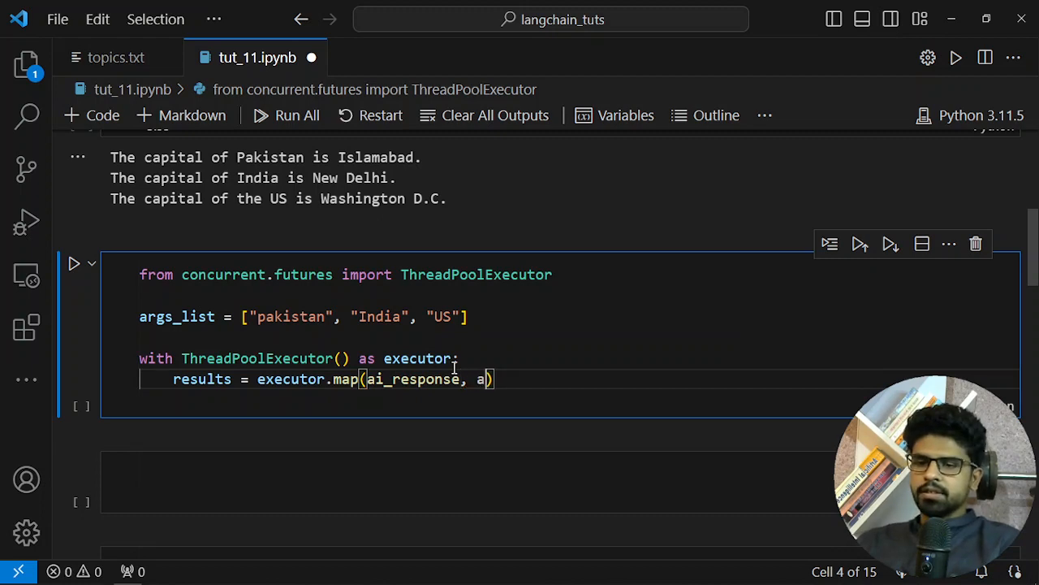
text(a)
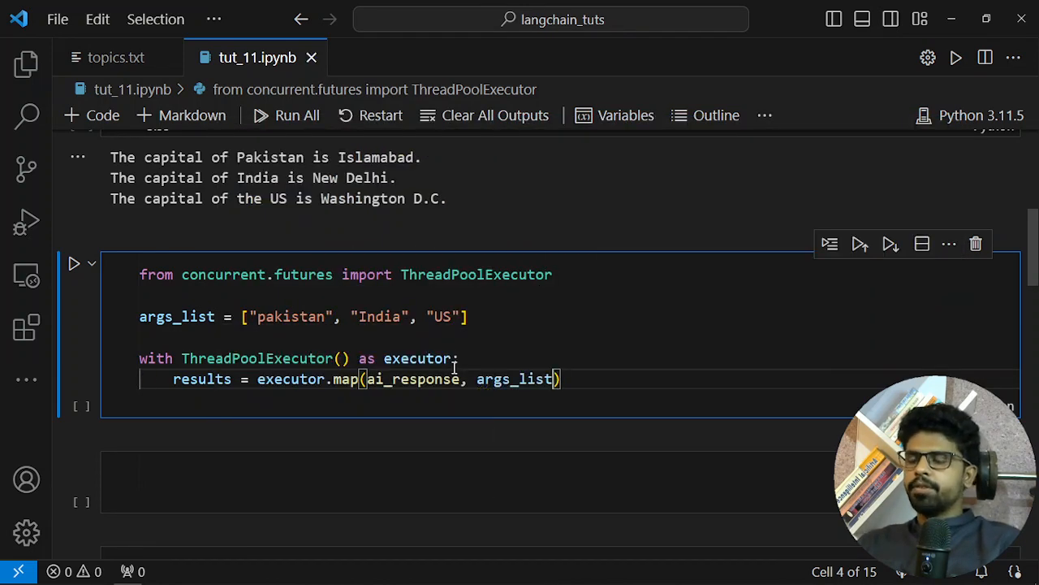
- Add a for loop that prints each result
text(fo)
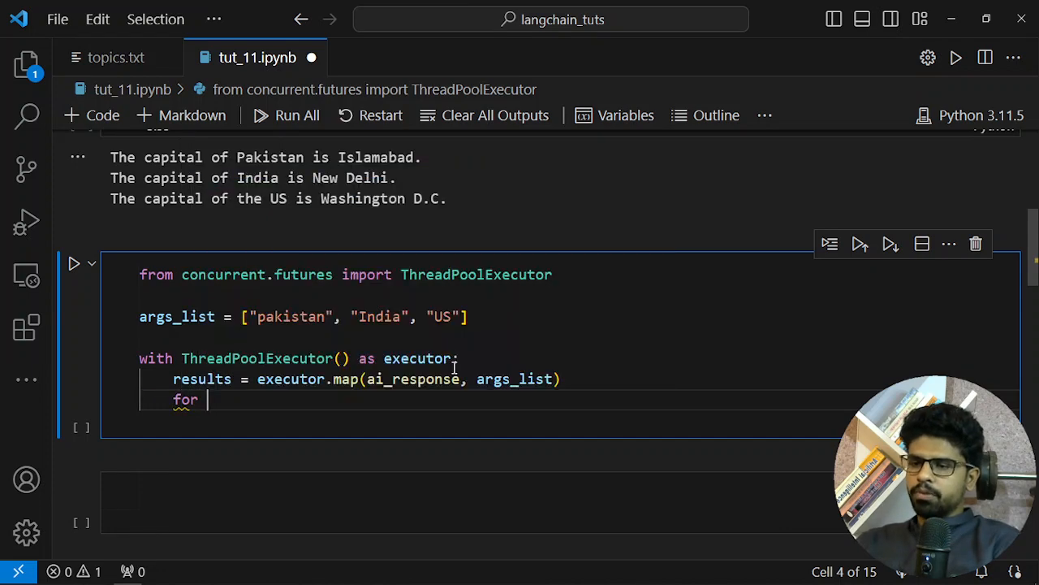
text(result in r)
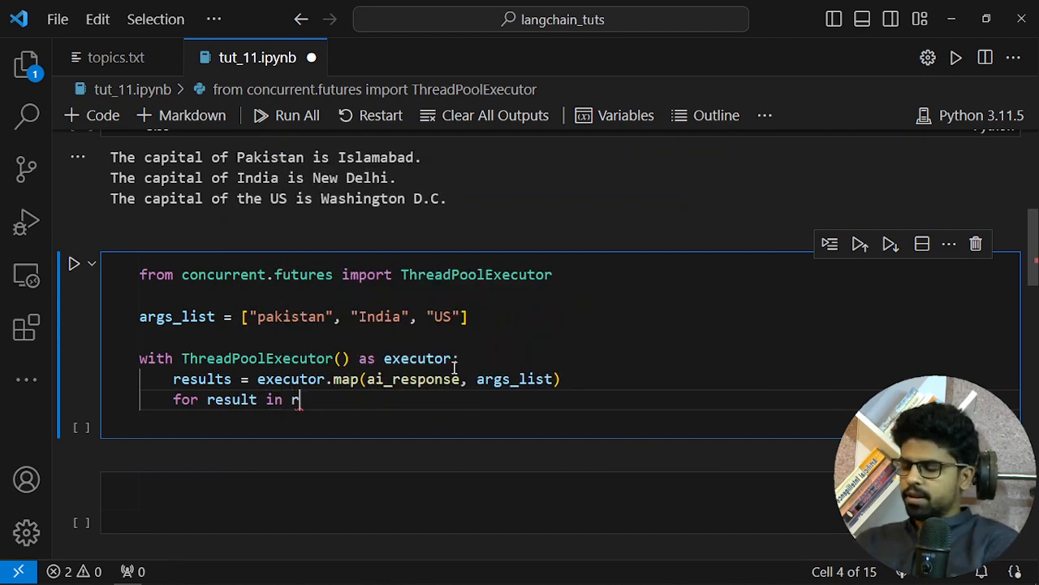
text(esults:)
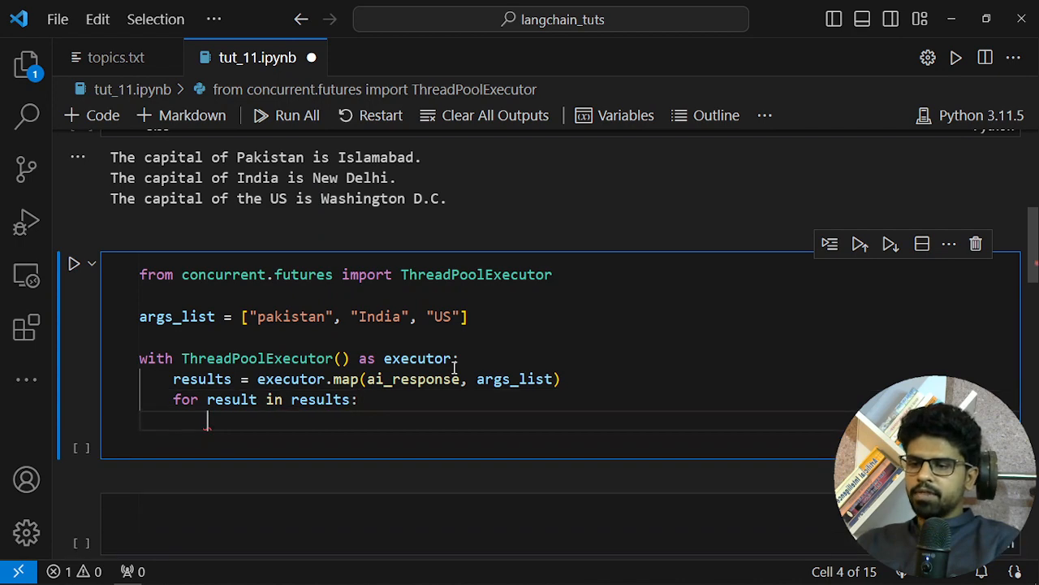
text(print)
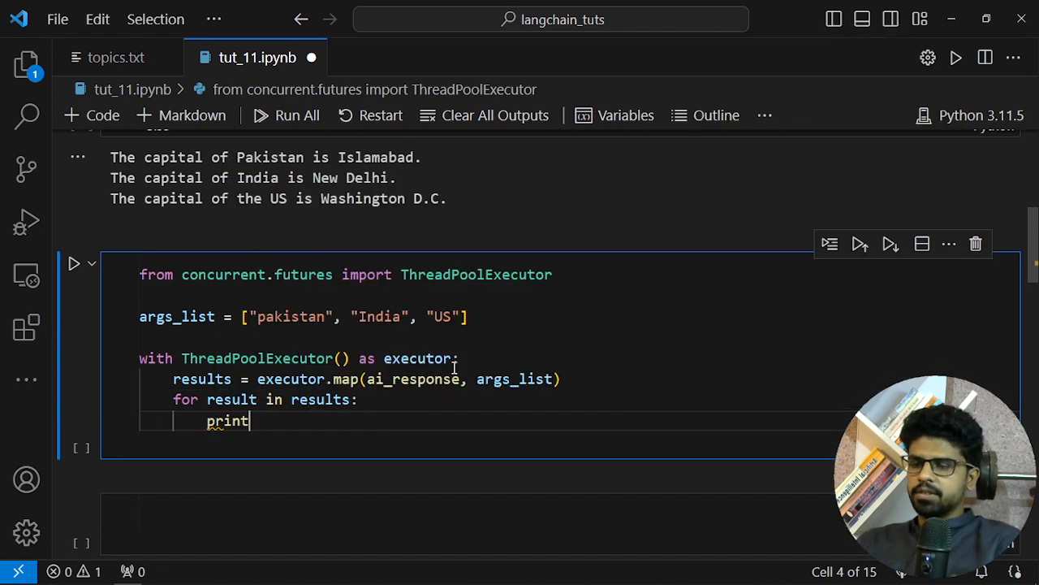
text((r)
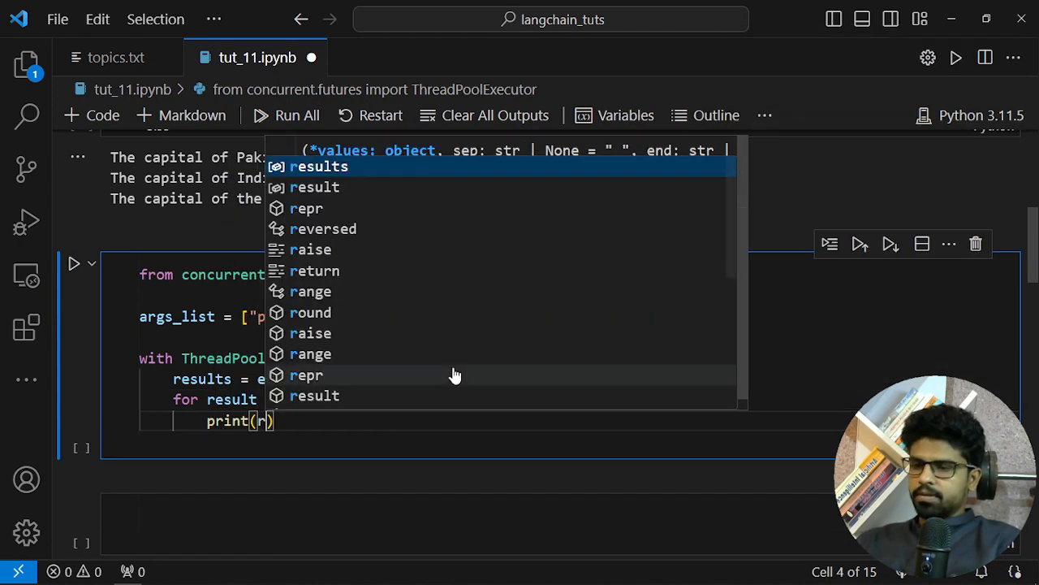
text(esult)
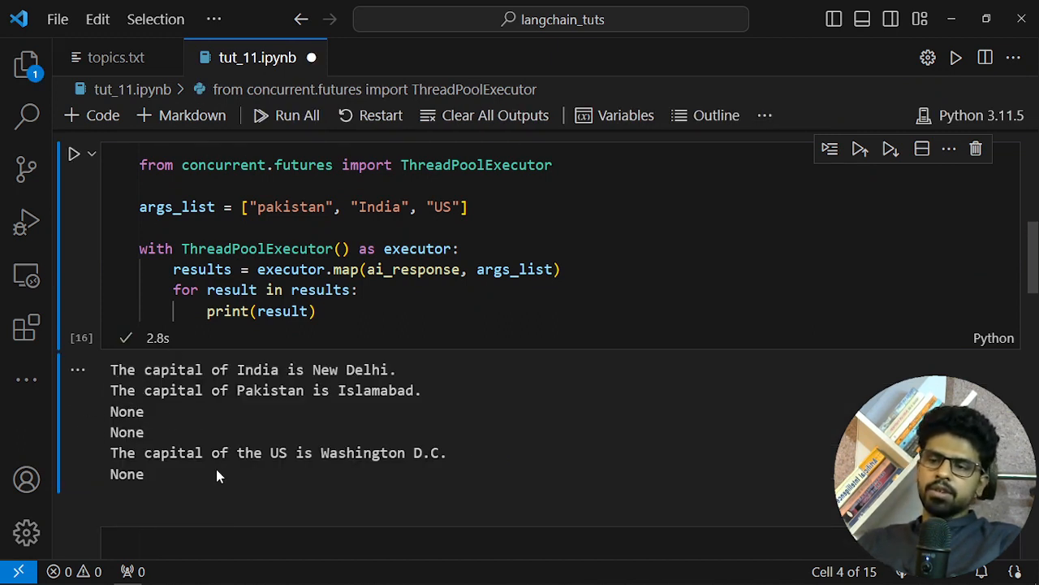
mouse_move(467, 355)
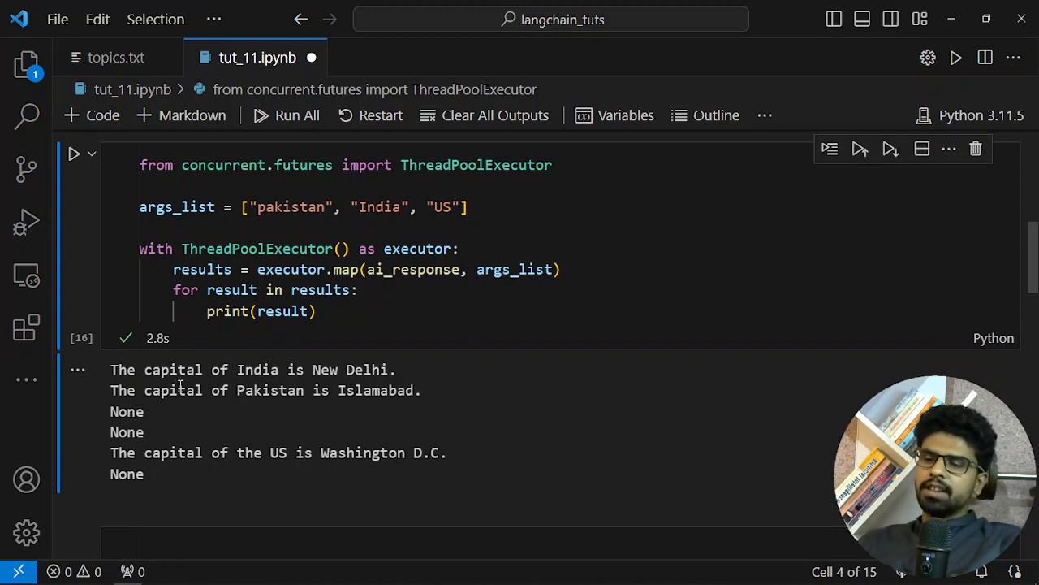
mouse_move(144, 415)
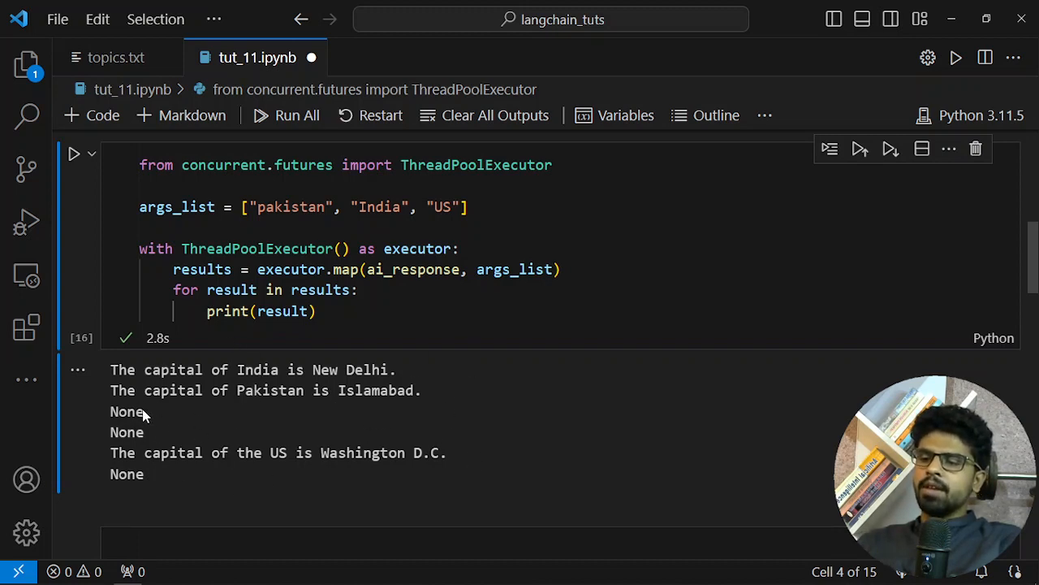
- Select a None line in the threaded output and scroll back up toward ai_response
double_click(126, 411)
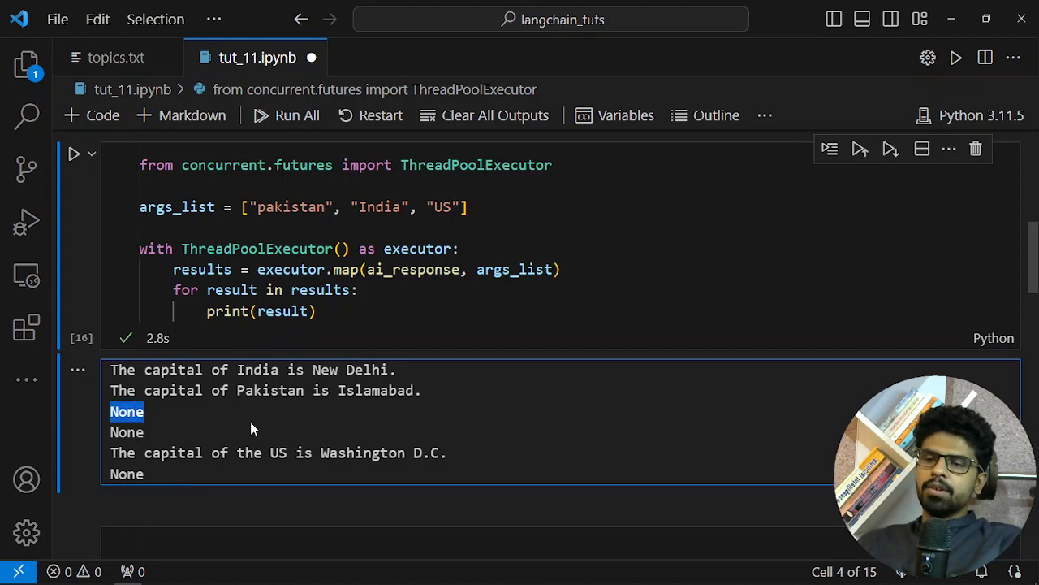
scroll(up, 3)
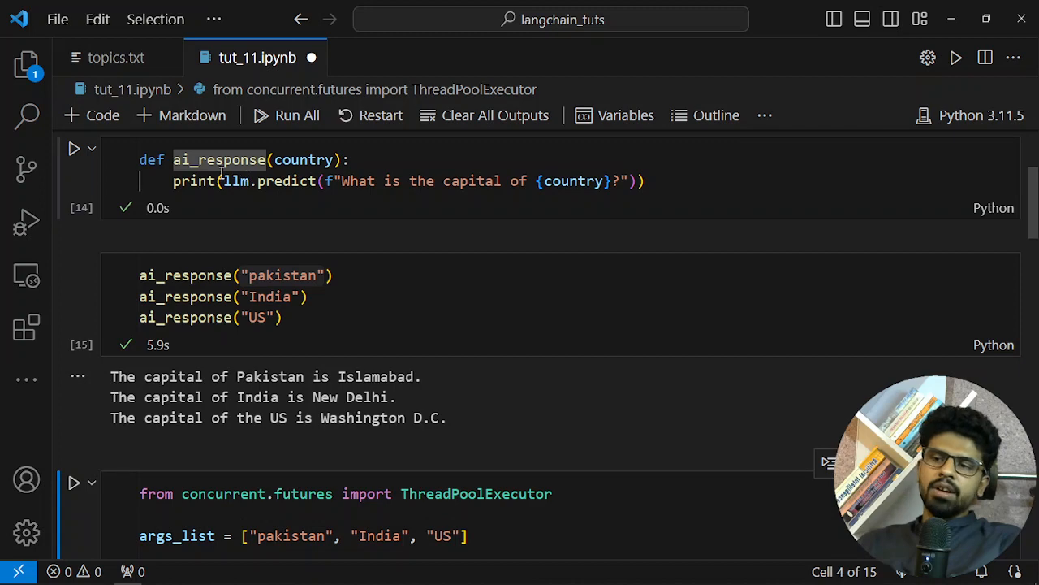
mouse_move(193, 180)
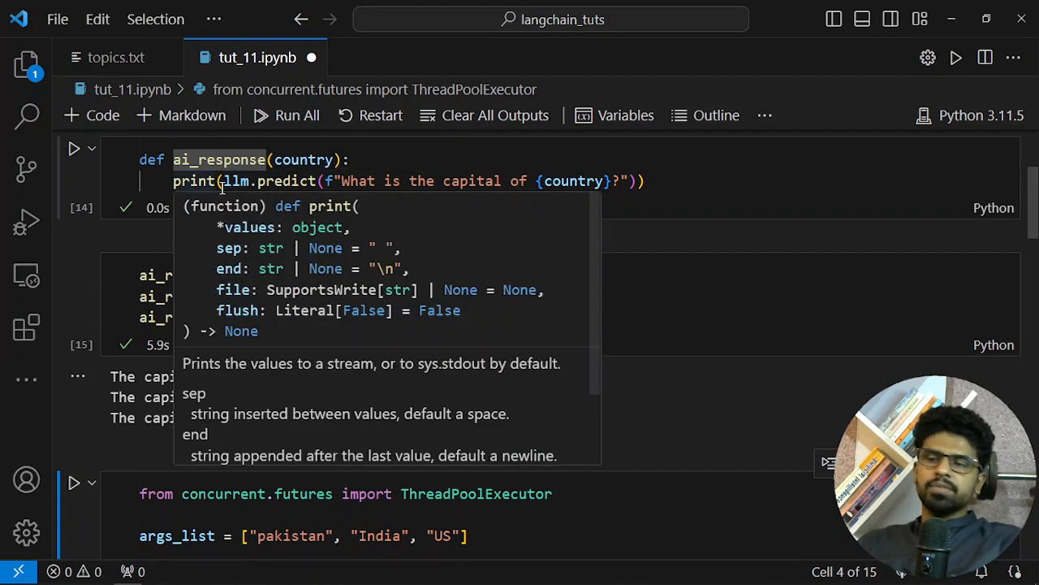
- Replace print with return inside the ai_response definition
click(644, 180)
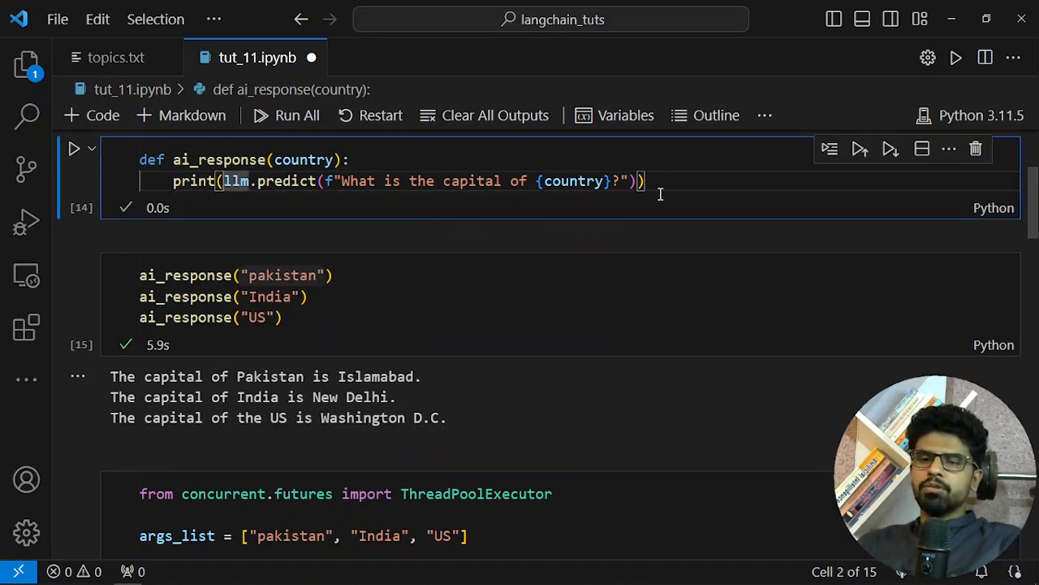
scroll(down, 3)
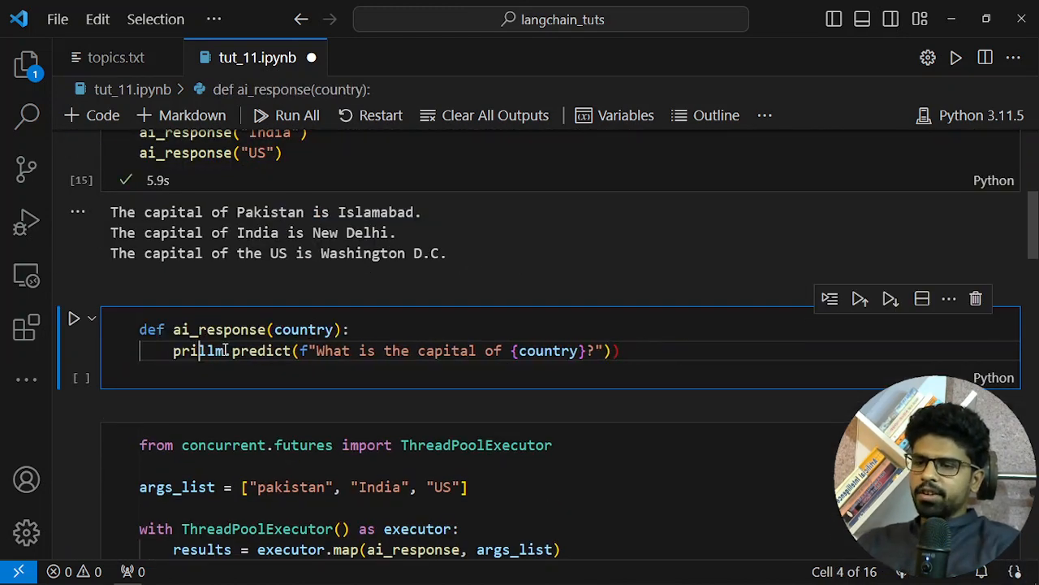
text(return)
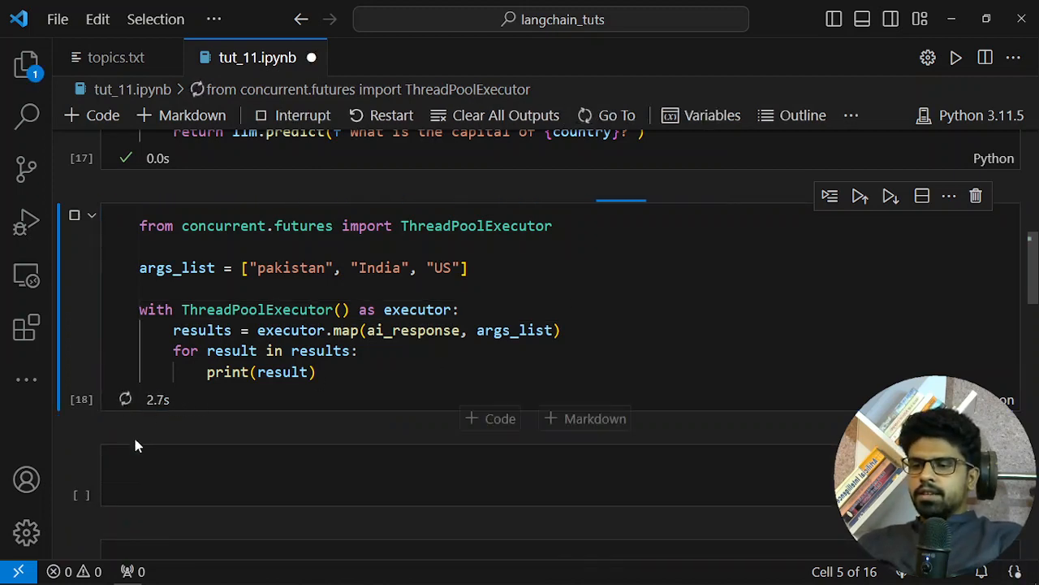
- Rerun the threaded cell, check the three capital answers, and save the notebook with Ctrl+S
click(73, 215)
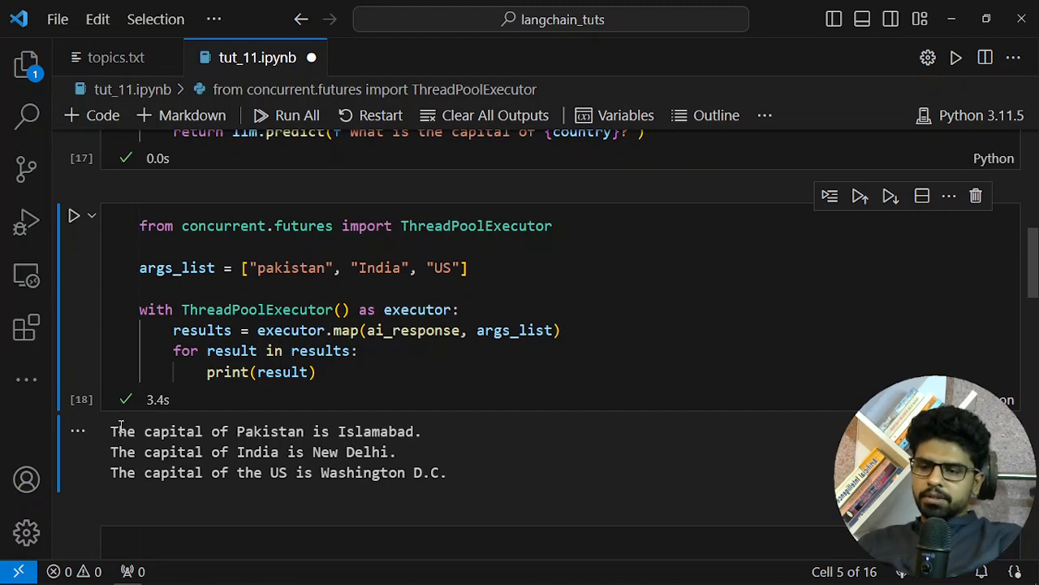
scroll(up, 3)
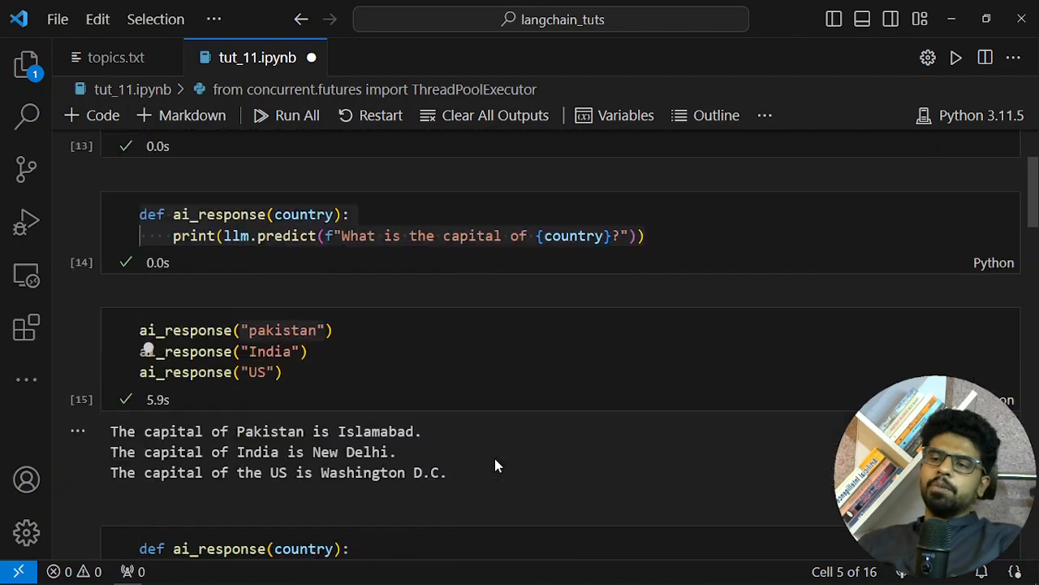
scroll(down, 3)
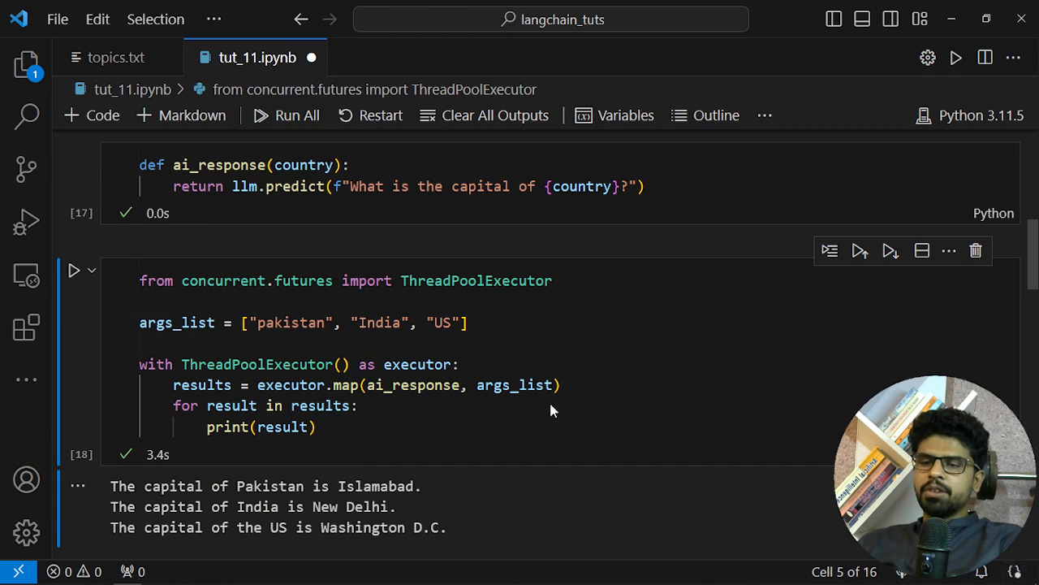
scroll(down, 3)
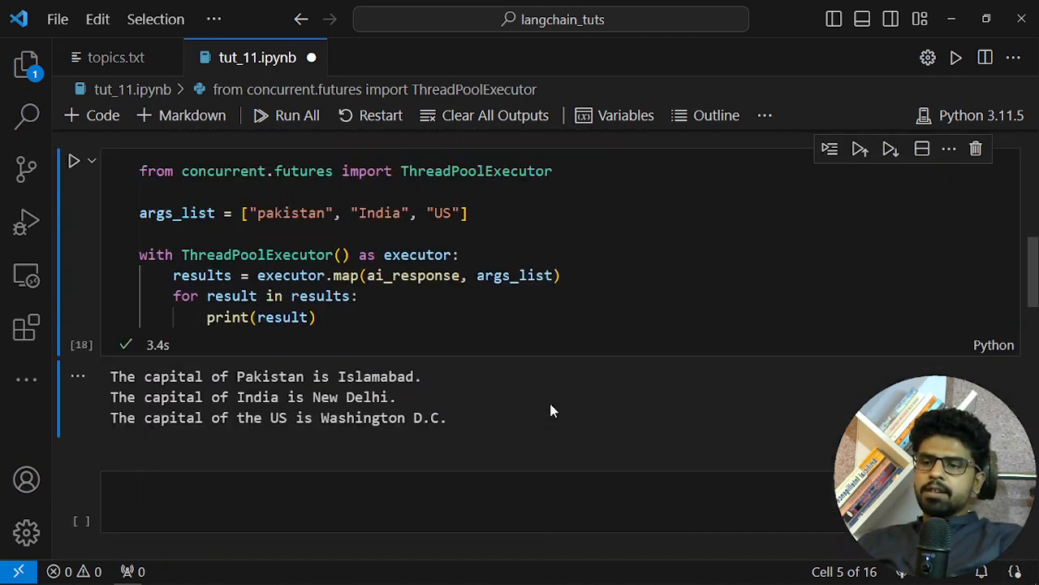
key(ctrl+s)
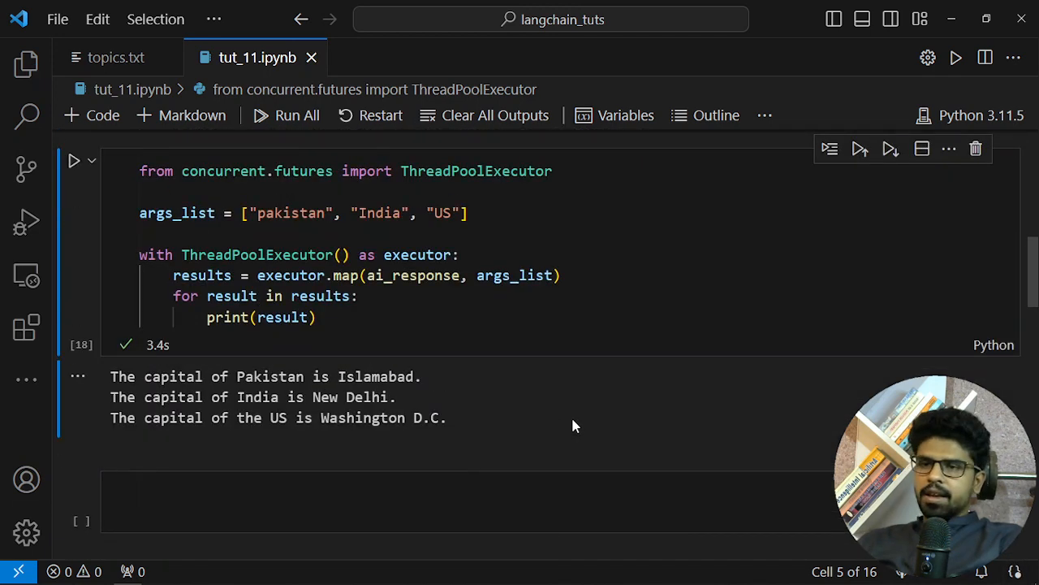